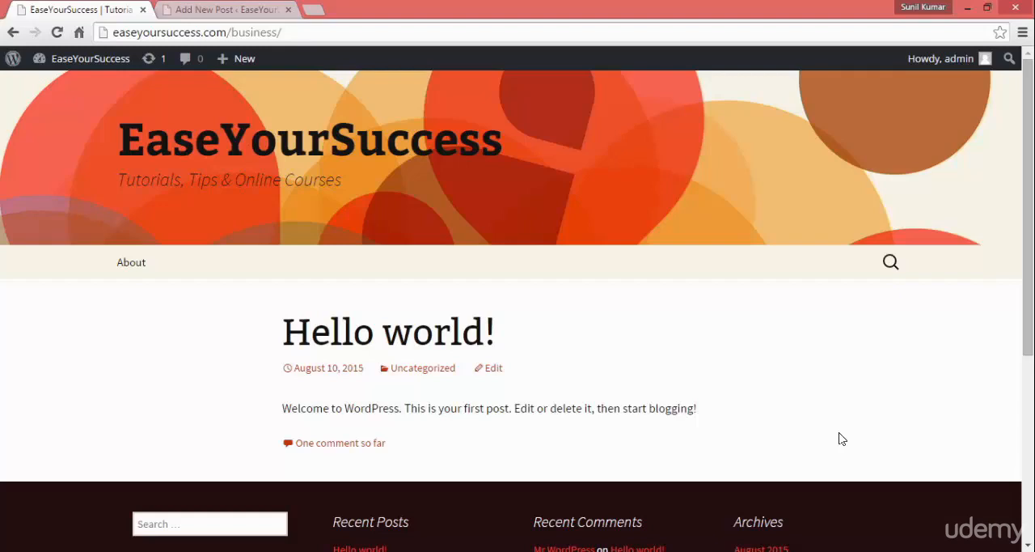
pyautogui.moveTo(91, 301)
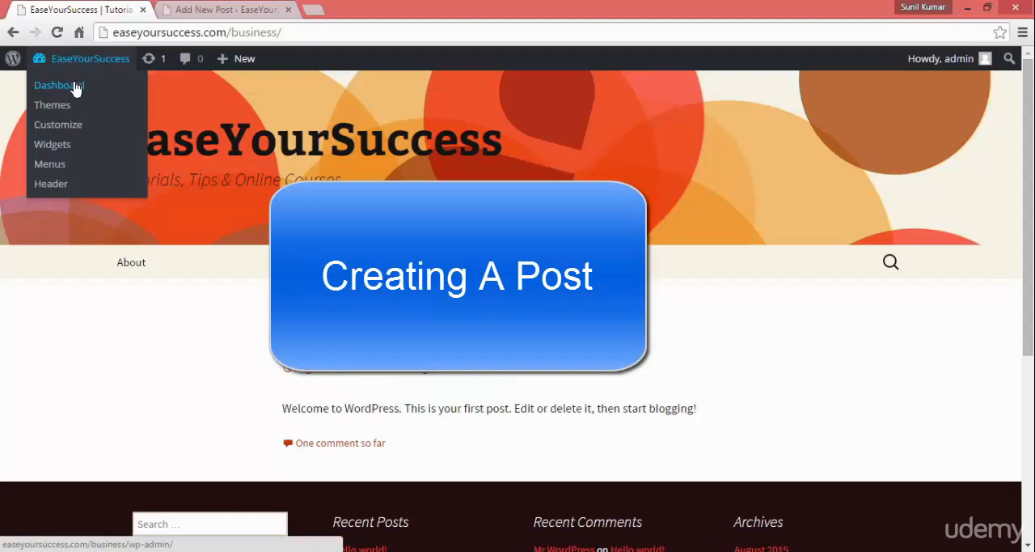
# Step: Go from the site's admin bar to the Dashboard and the All Posts list showing only 'Hello world!'
pyautogui.click(59, 84)
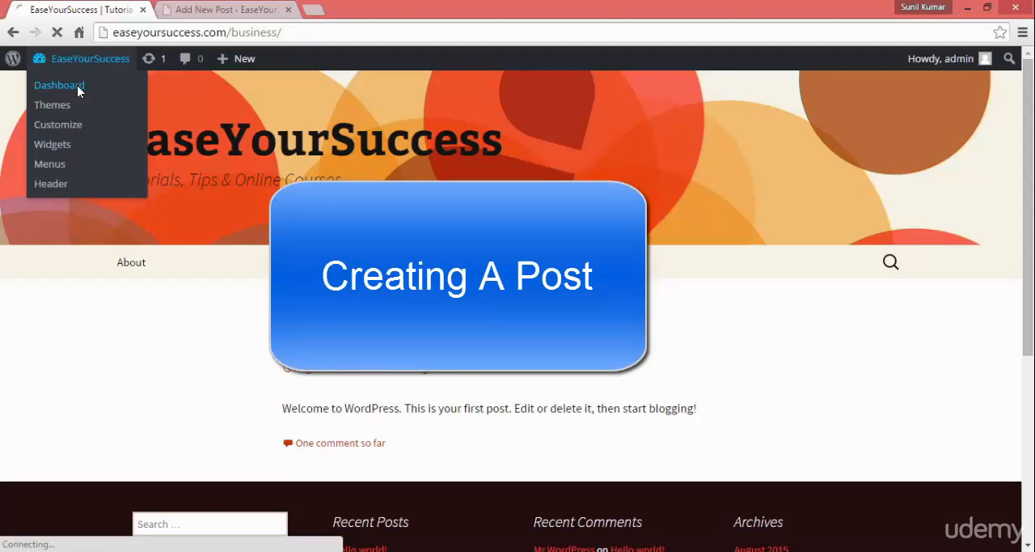
pyautogui.click(58, 84)
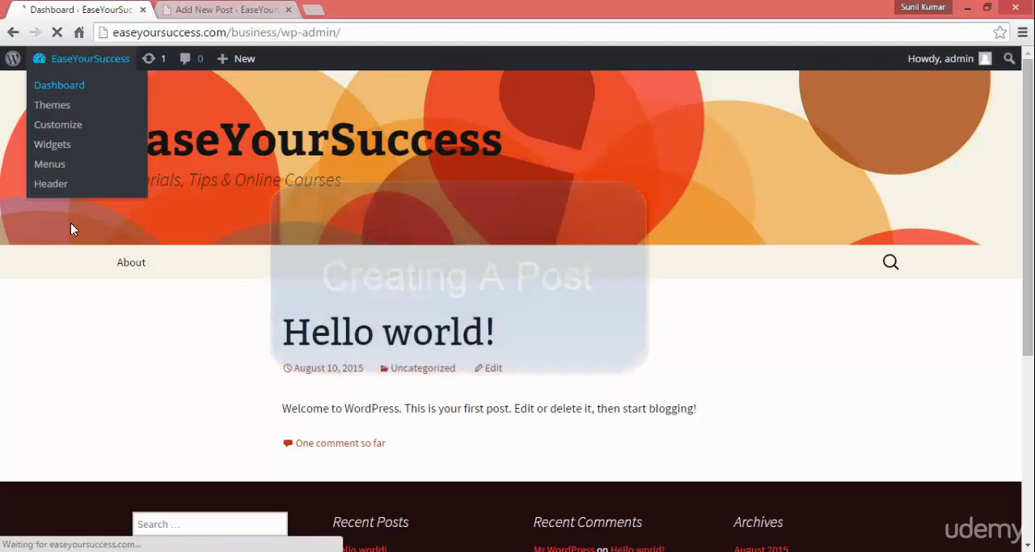
pyautogui.click(58, 84)
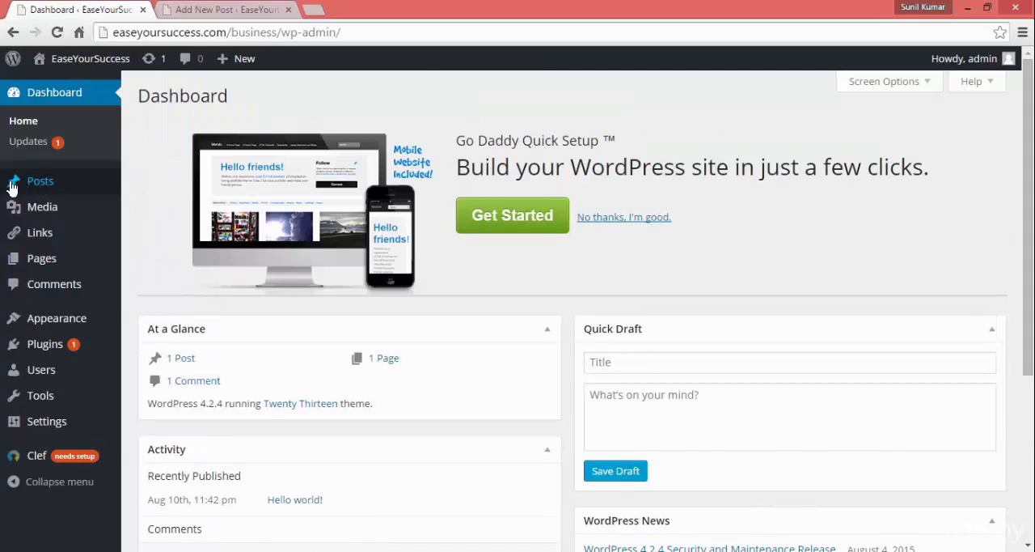
pyautogui.moveTo(23, 318)
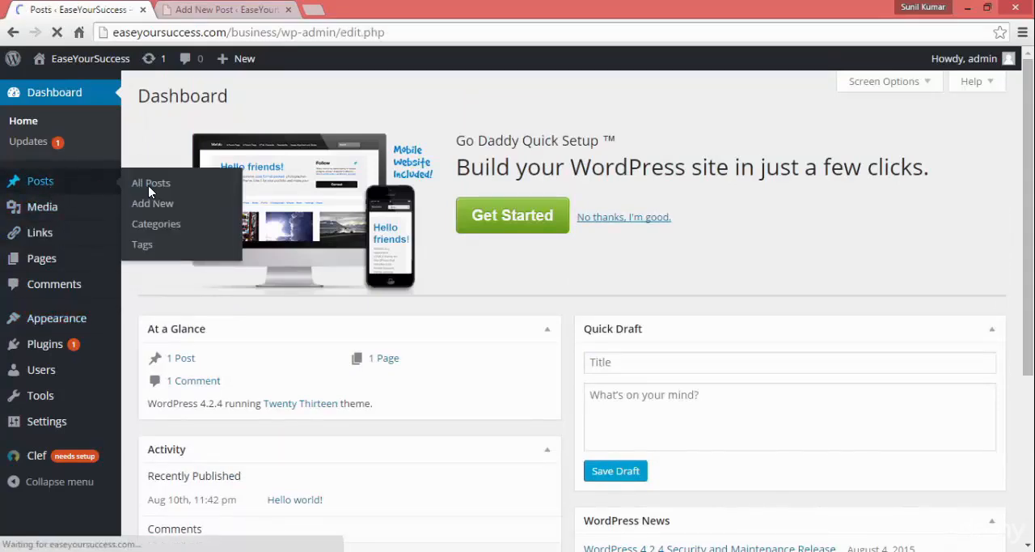
pyautogui.moveTo(156, 219)
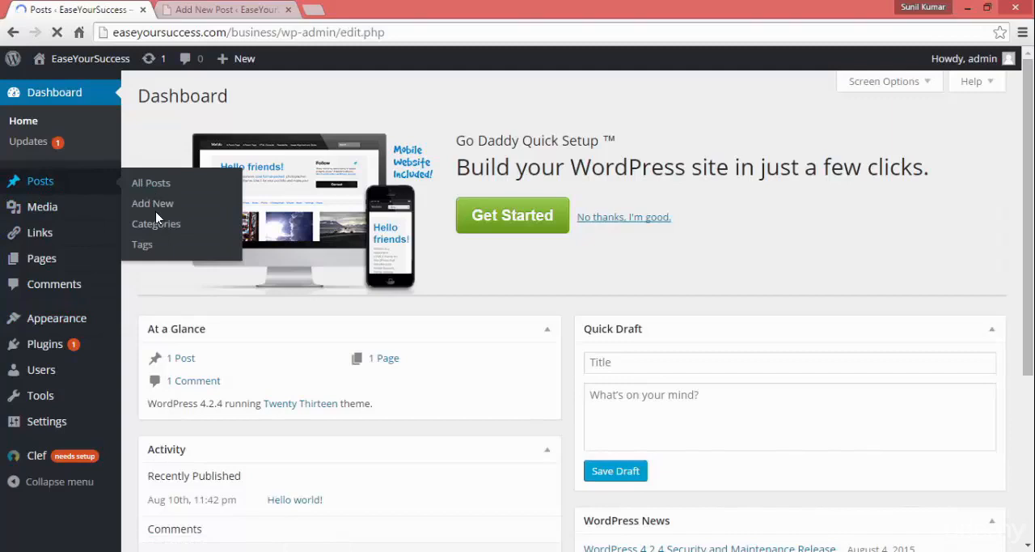
pyautogui.moveTo(155, 211)
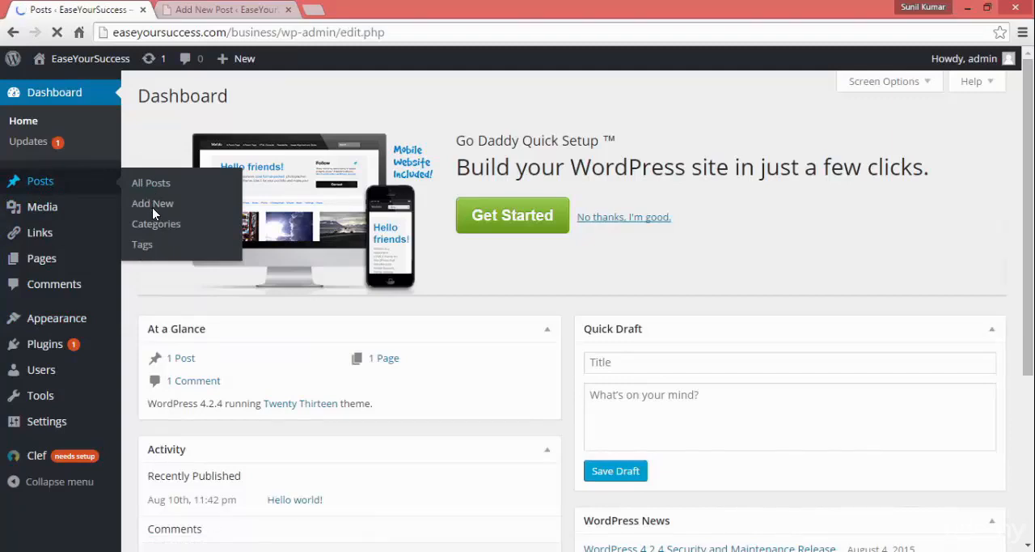
pyautogui.click(151, 181)
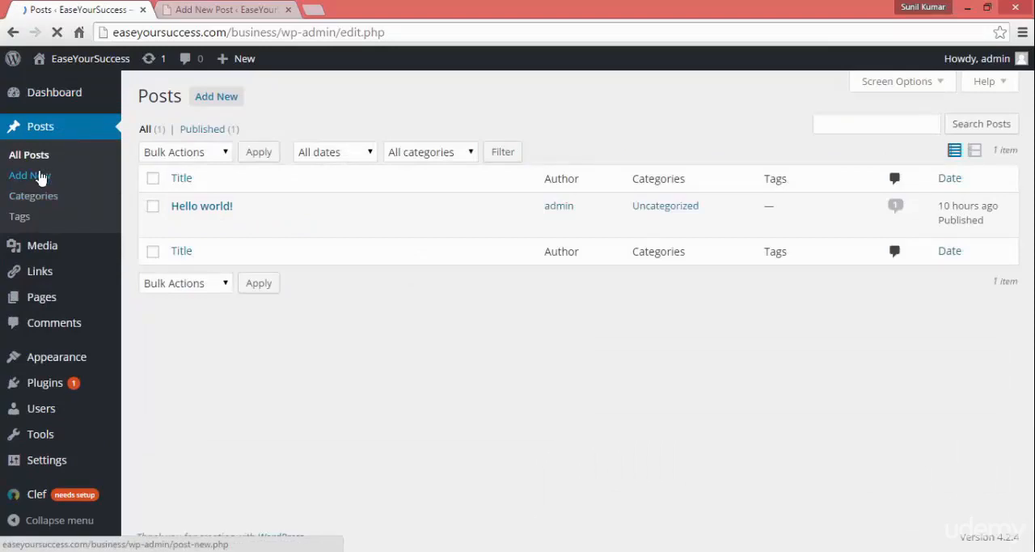
# Step: Start a new post via Posts > Add New with the title 'Wordpress 2015'
pyautogui.click(29, 174)
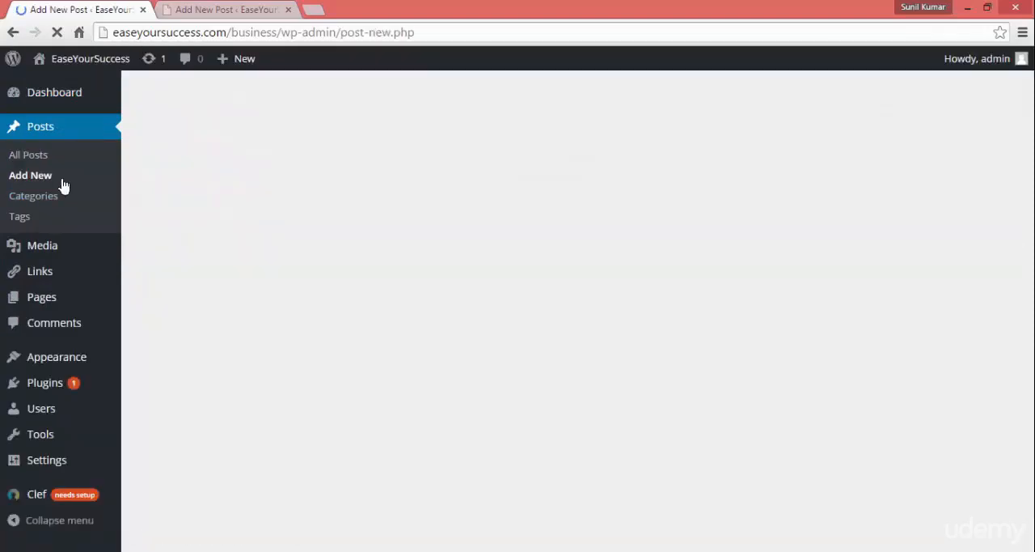
pyautogui.click(29, 174)
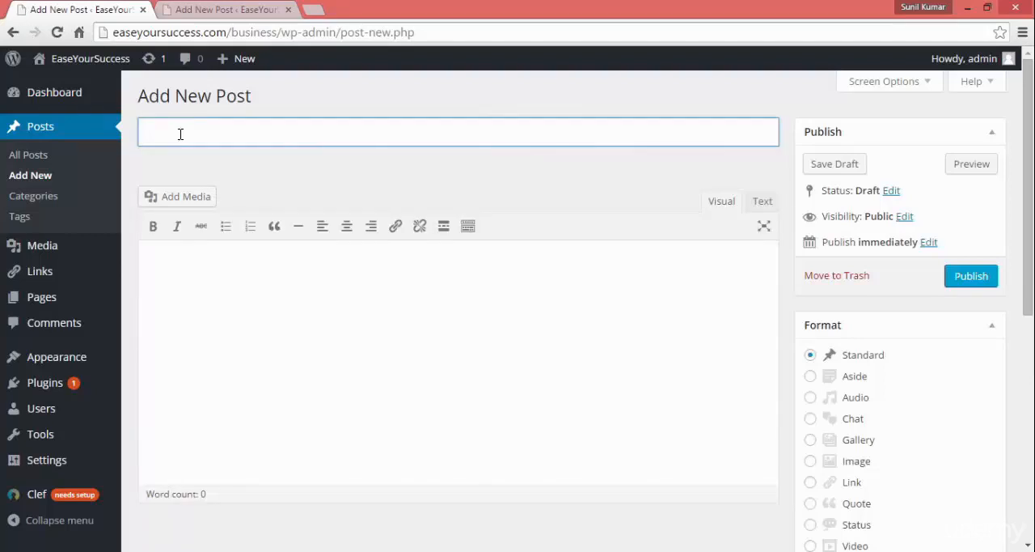
pyautogui.moveTo(189, 133)
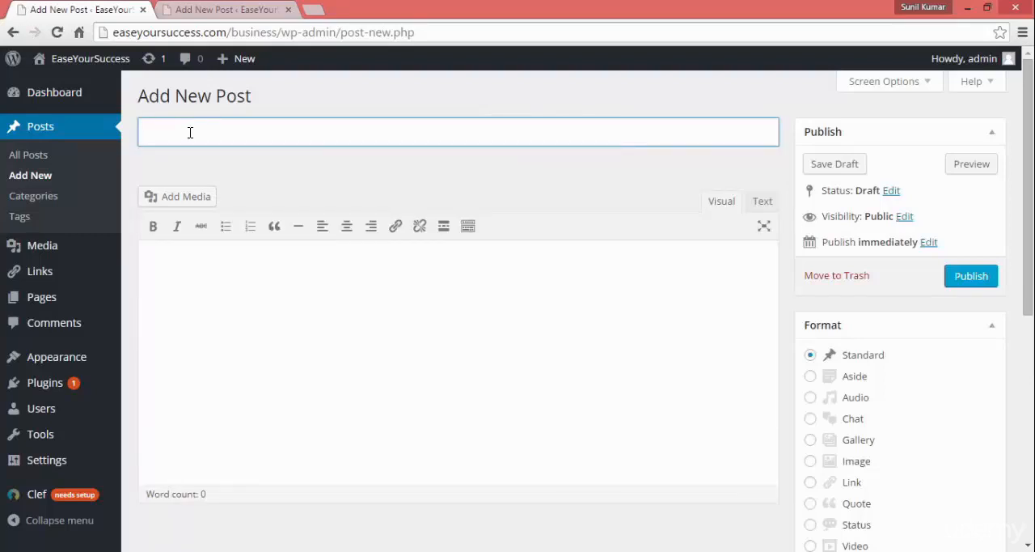
pyautogui.write('Word')
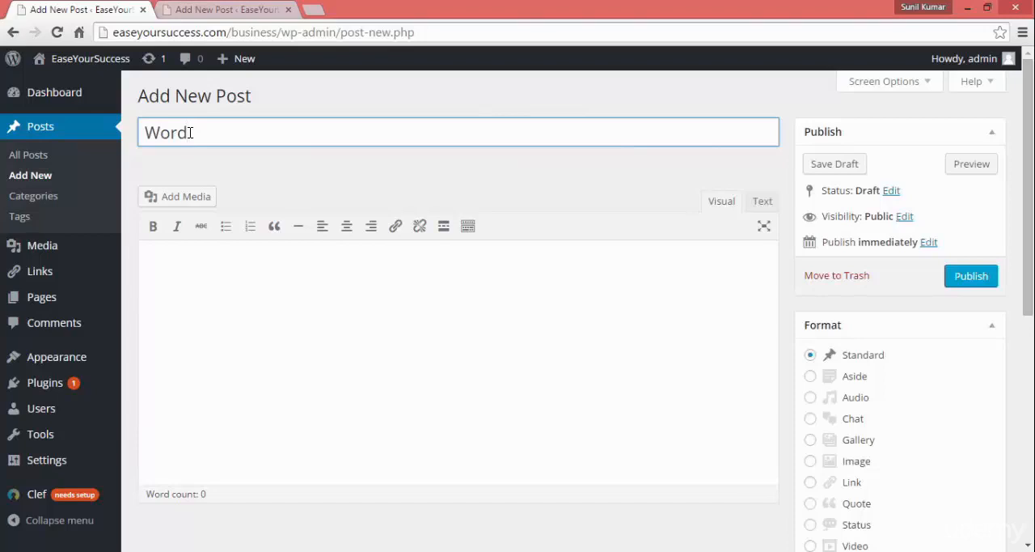
pyautogui.write('press 2015')
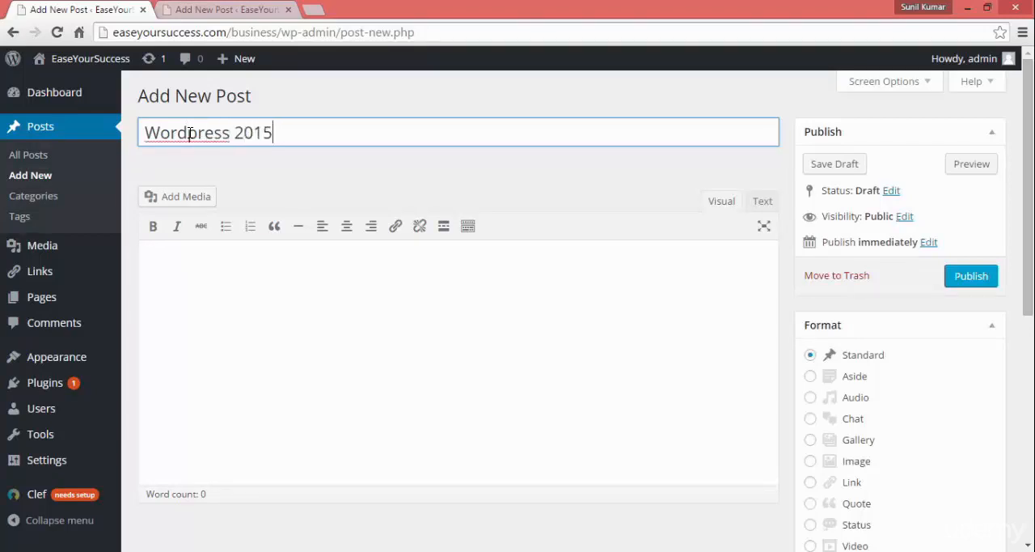
# Step: Write the body sentence 'This is the tutorial on wordpress 4, the latest wordpress release.' and select it for copying
pyautogui.click(220, 290)
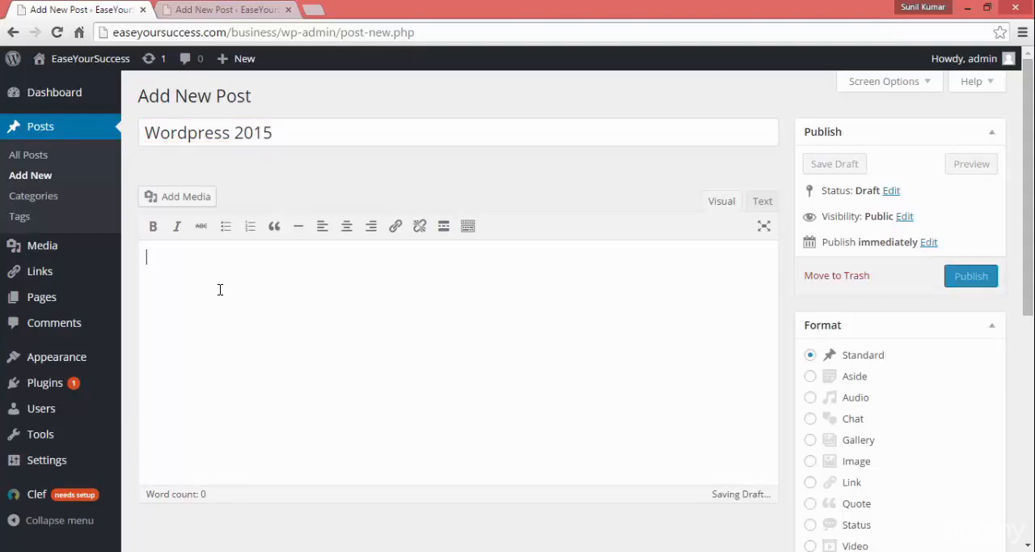
pyautogui.write('This is the')
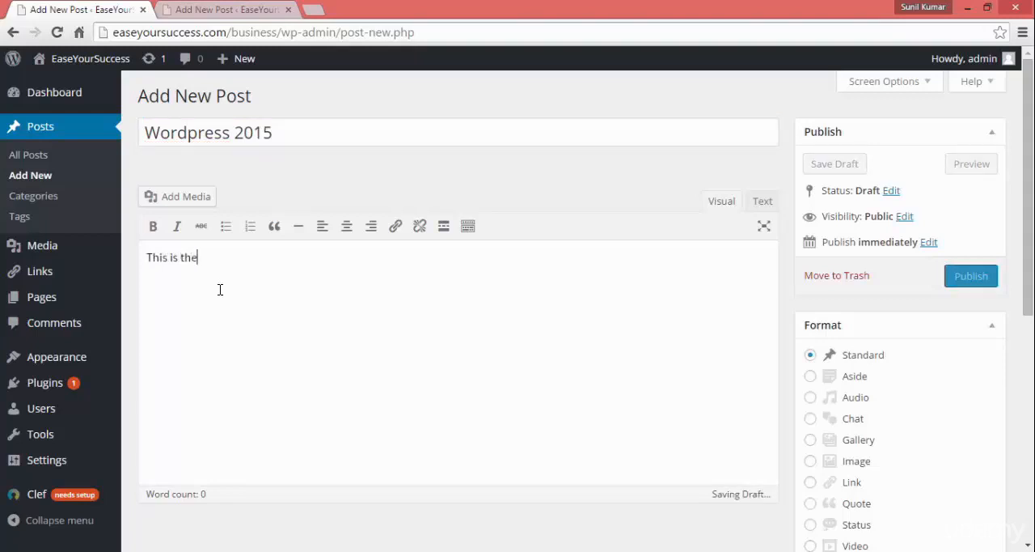
pyautogui.write('tutorial on wor')
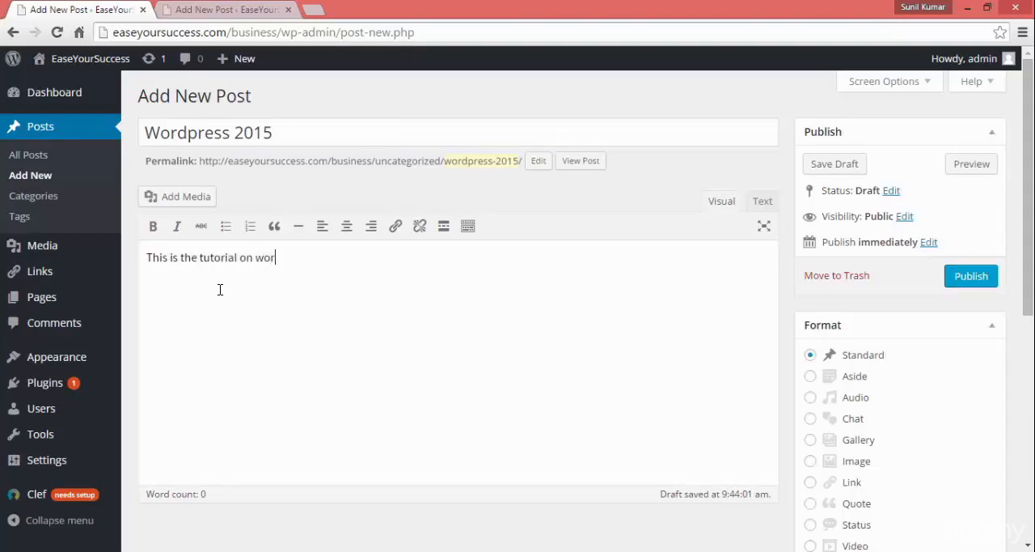
pyautogui.write('dpress')
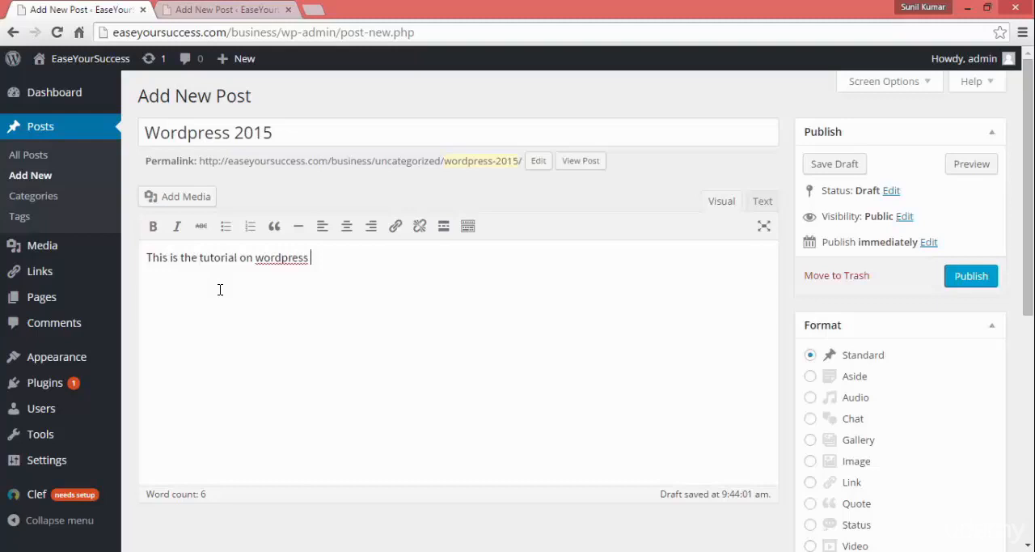
pyautogui.write('4 which is the la')
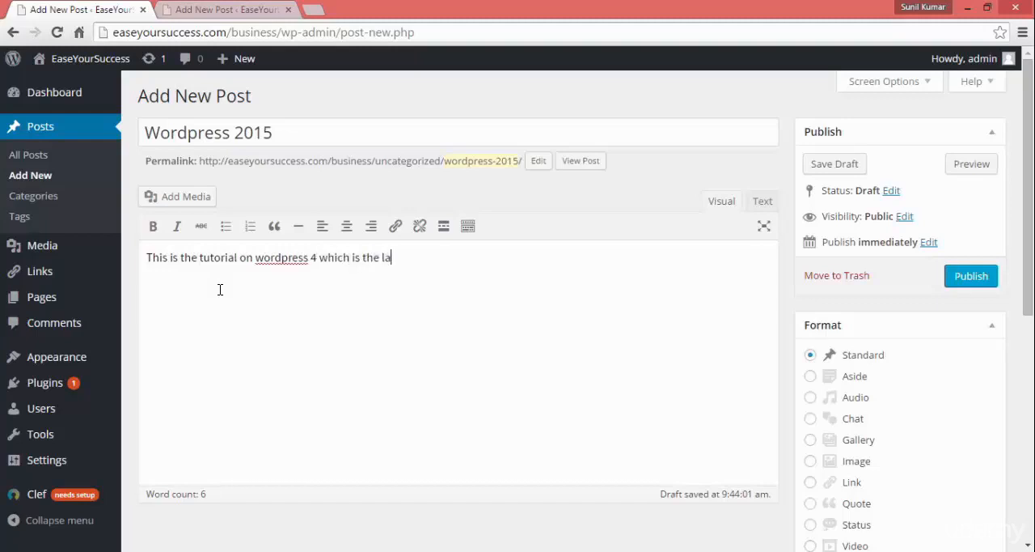
pyautogui.write('test wordp')
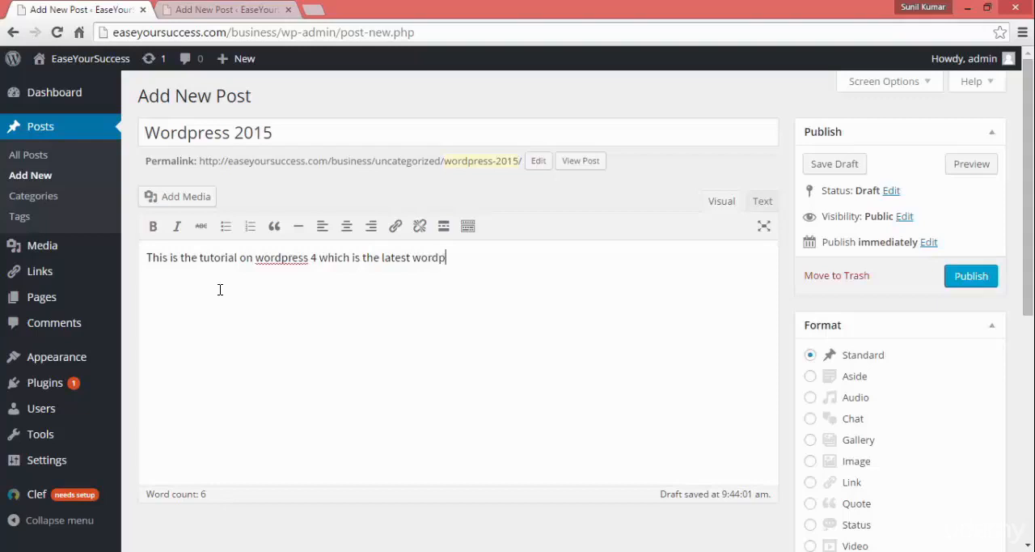
pyautogui.write('ress relea')
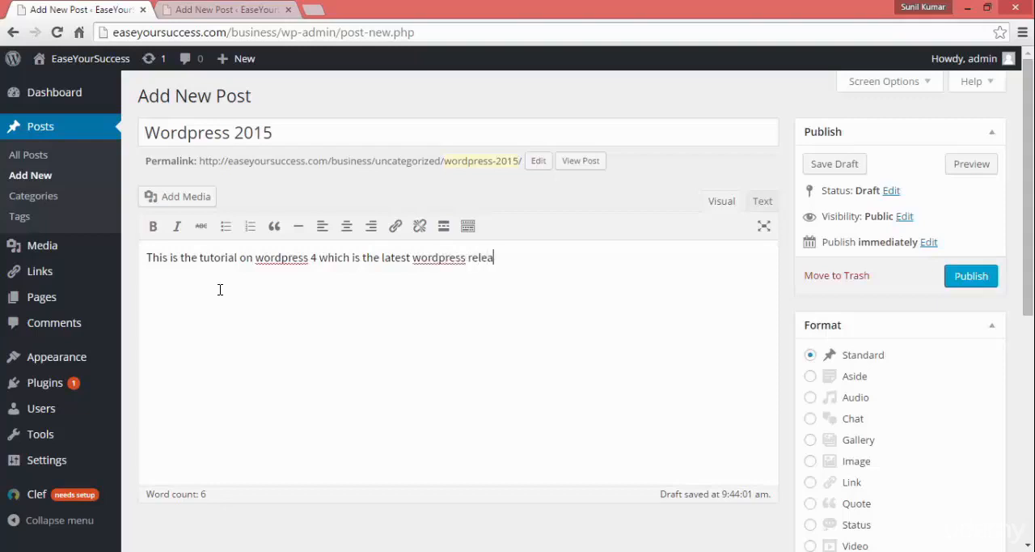
pyautogui.write('se')
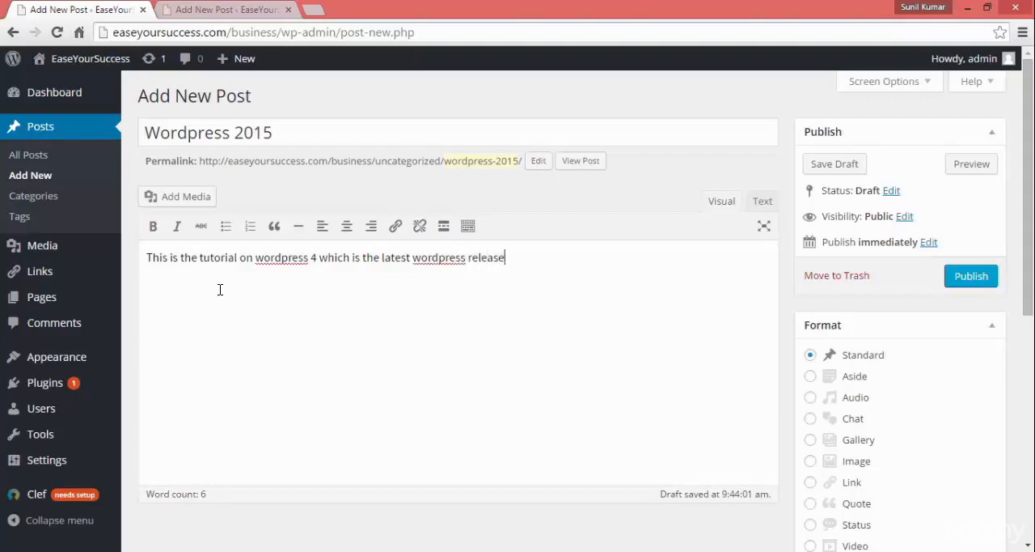
pyautogui.write('.')
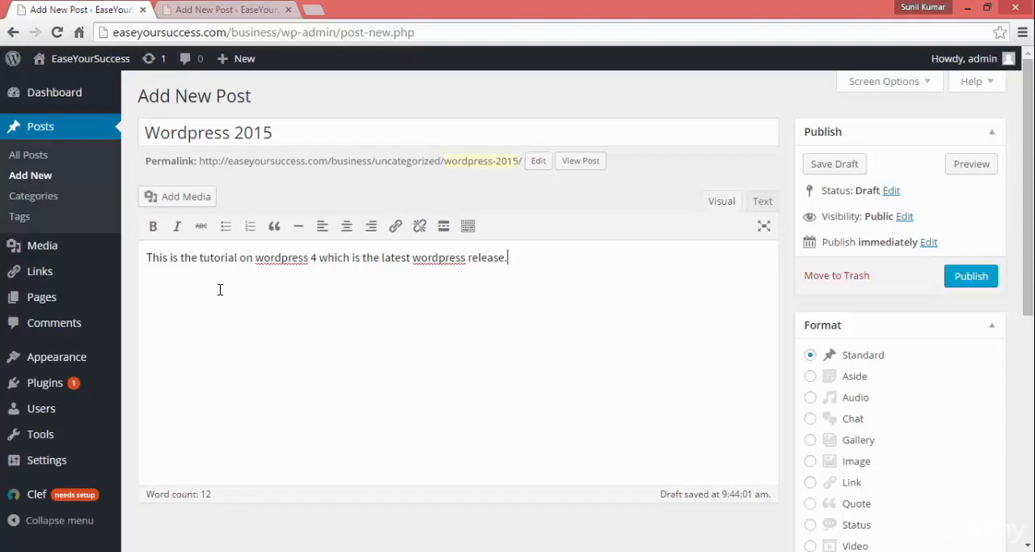
pyautogui.tripleClick(323, 257)
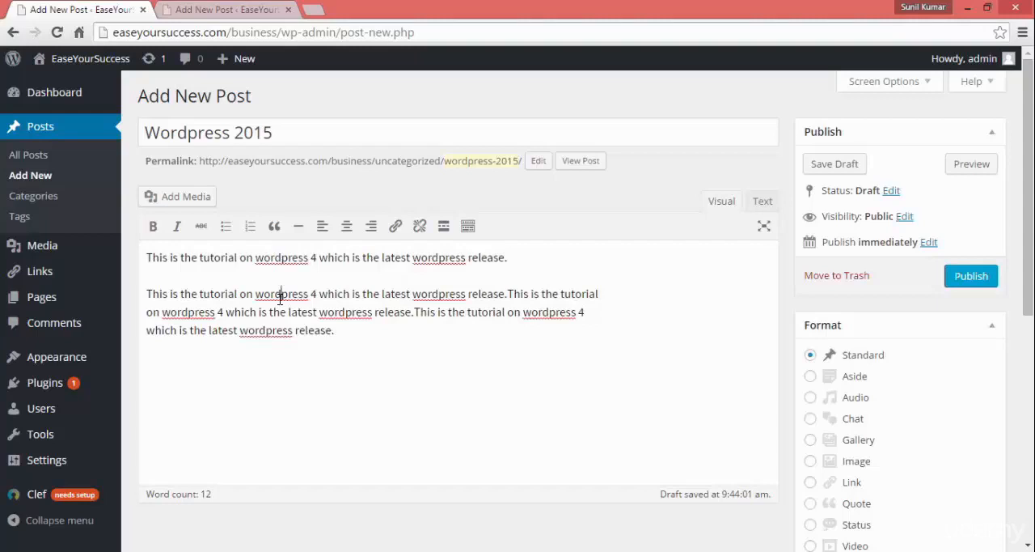
# Step: Bring up Add Media and look at Insert from URL, then return to uploaded media
pyautogui.doubleClick(282, 295)
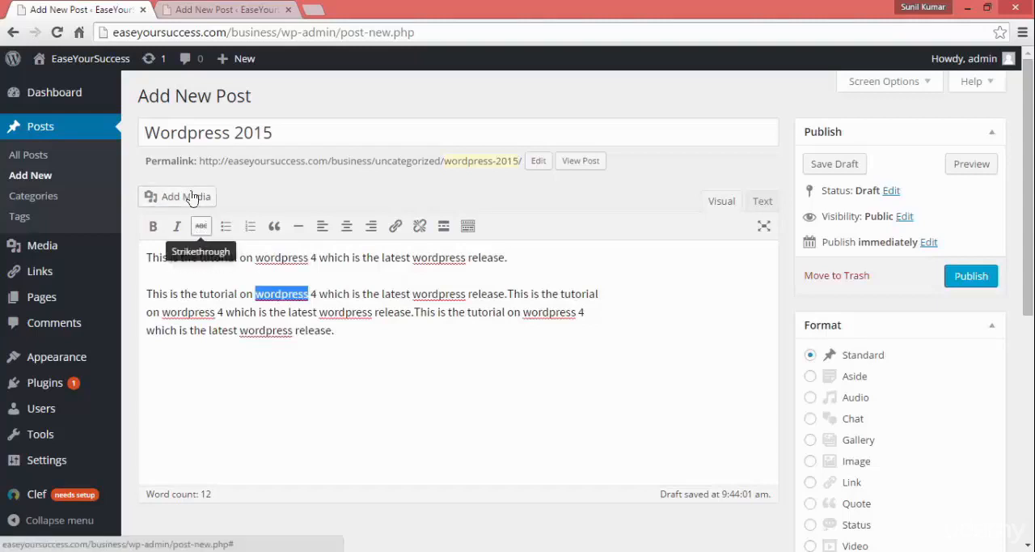
pyautogui.click(186, 197)
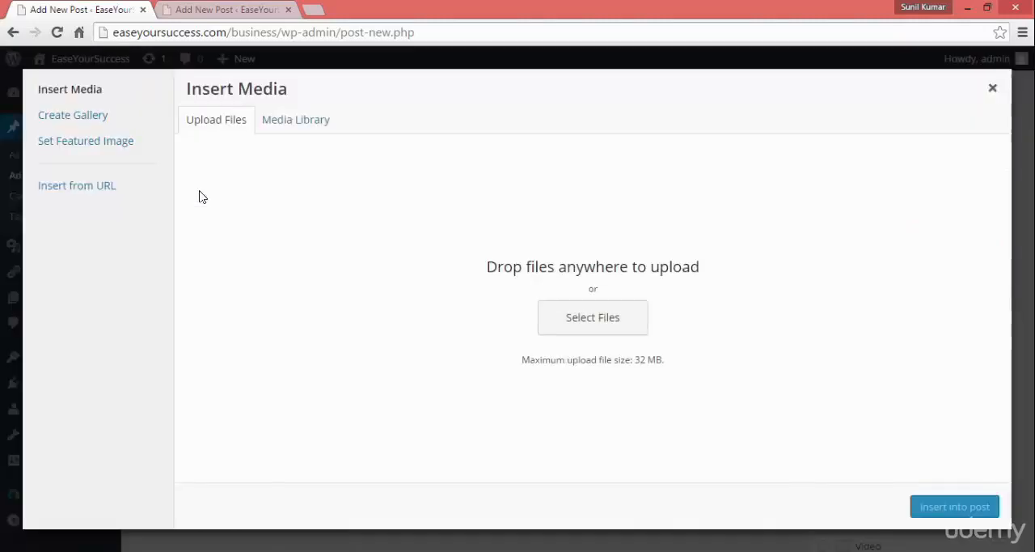
pyautogui.moveTo(91, 194)
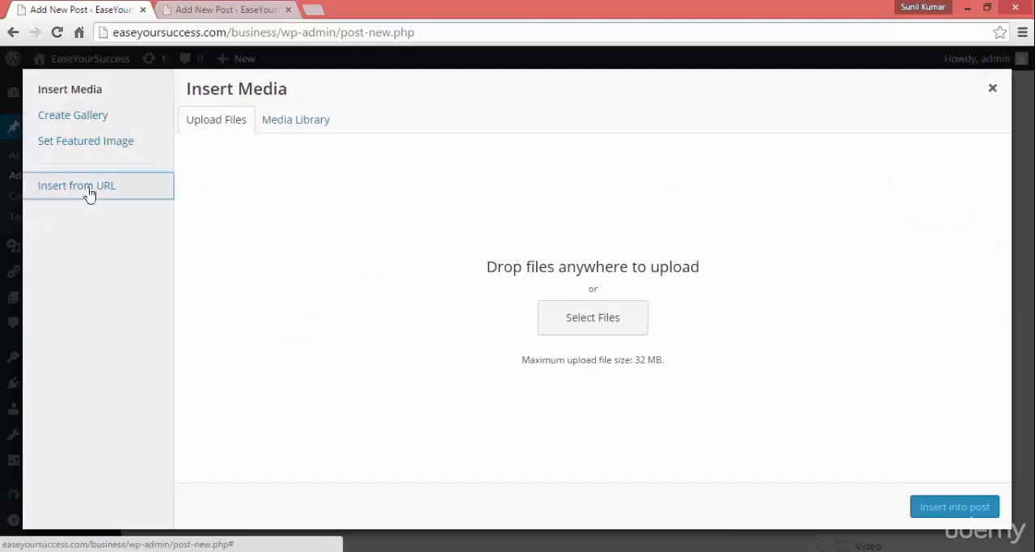
pyautogui.click(78, 185)
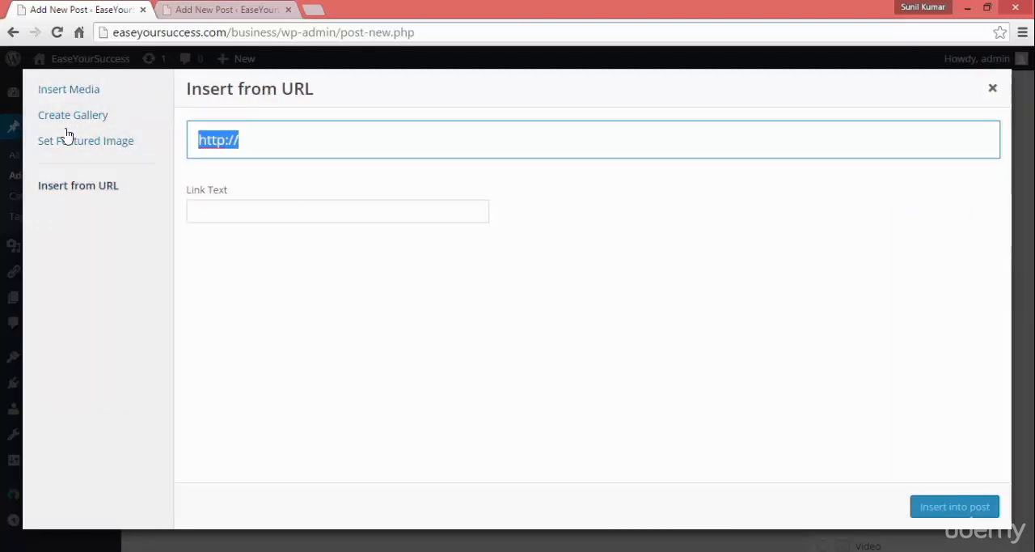
pyautogui.click(68, 89)
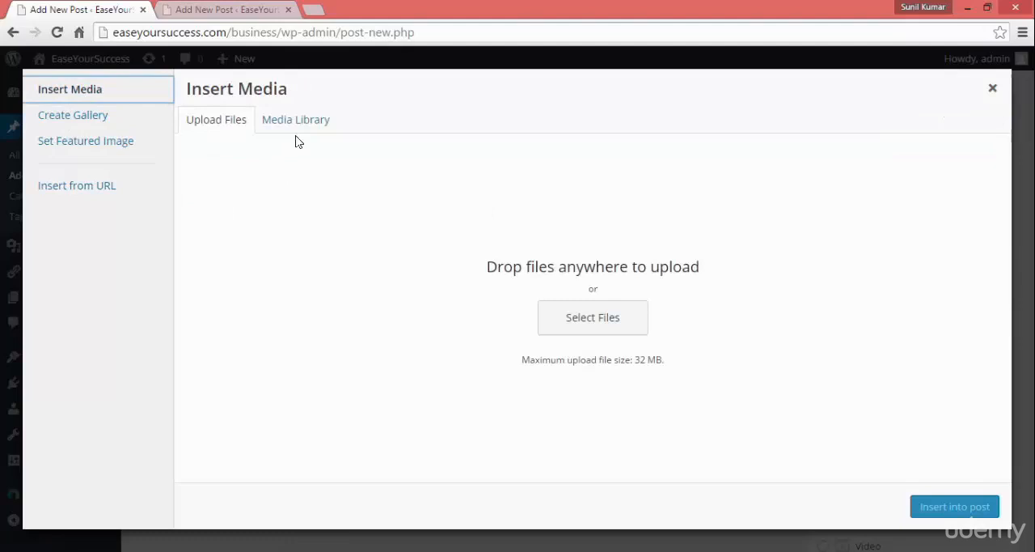
# Step: Check the empty Media Library and close the dialog without inserting anything
pyautogui.click(294, 119)
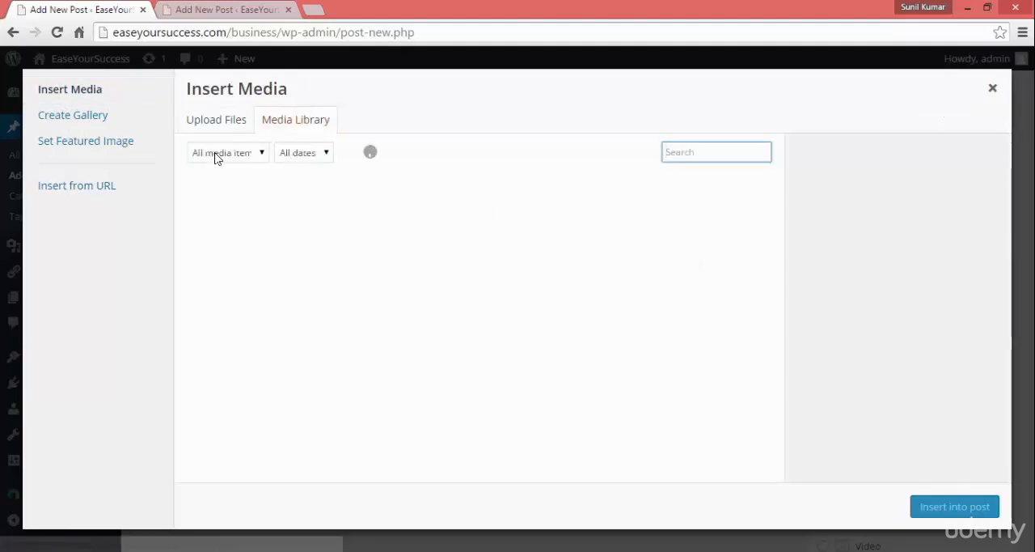
pyautogui.click(217, 120)
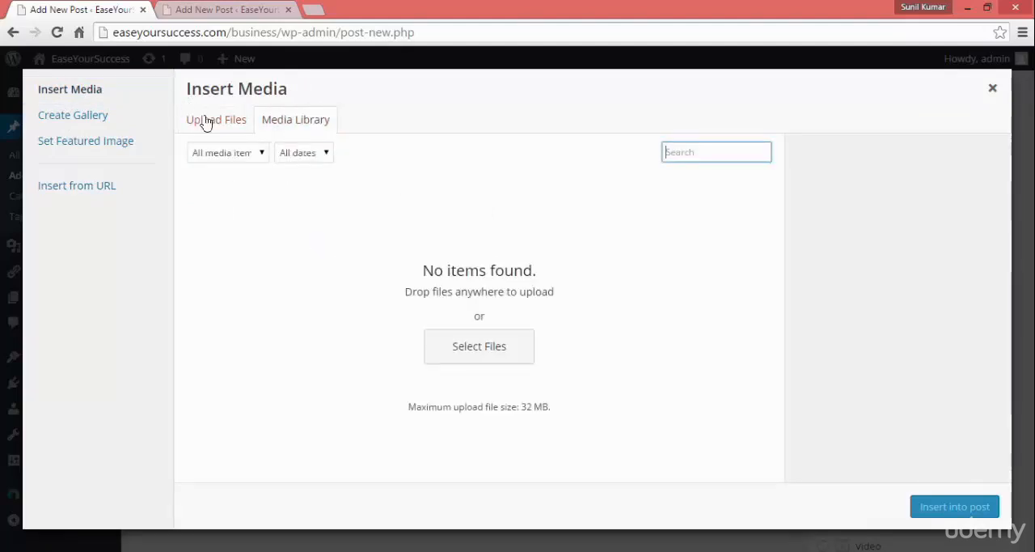
pyautogui.click(216, 119)
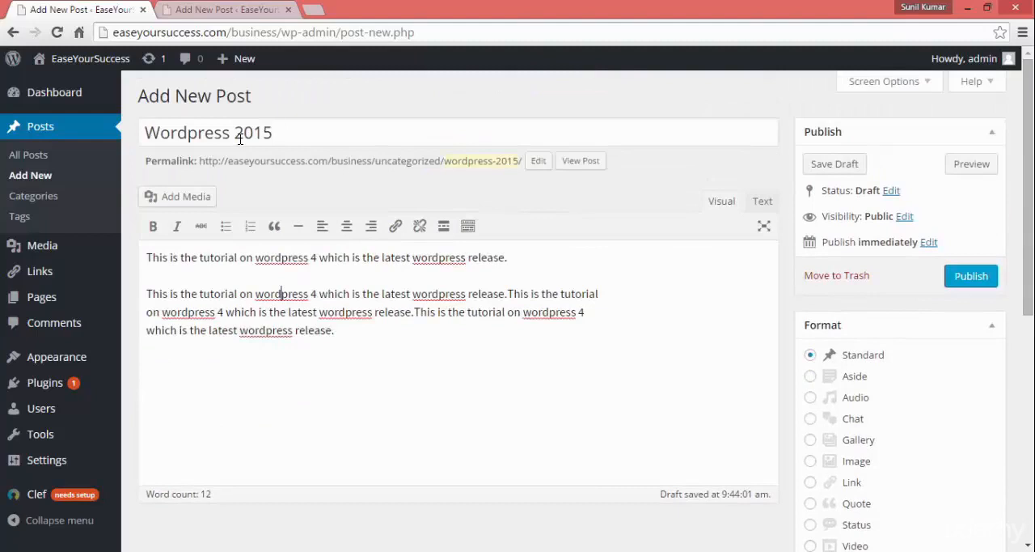
# Step: Fill the post body with repeated copies of the tutorial paragraph
pyautogui.tripleClick(207, 132)
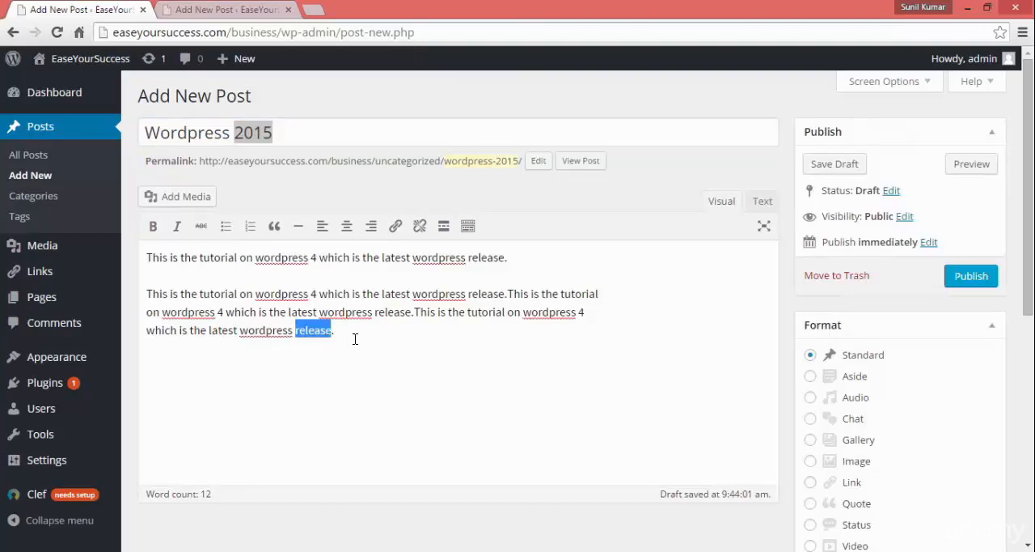
pyautogui.press('ctrl+a')
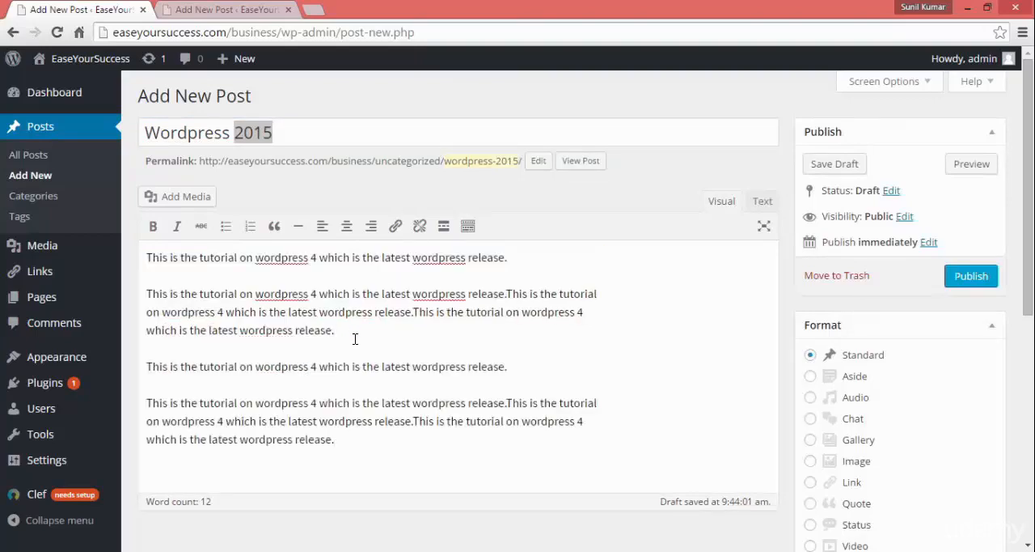
pyautogui.scroll(-3)
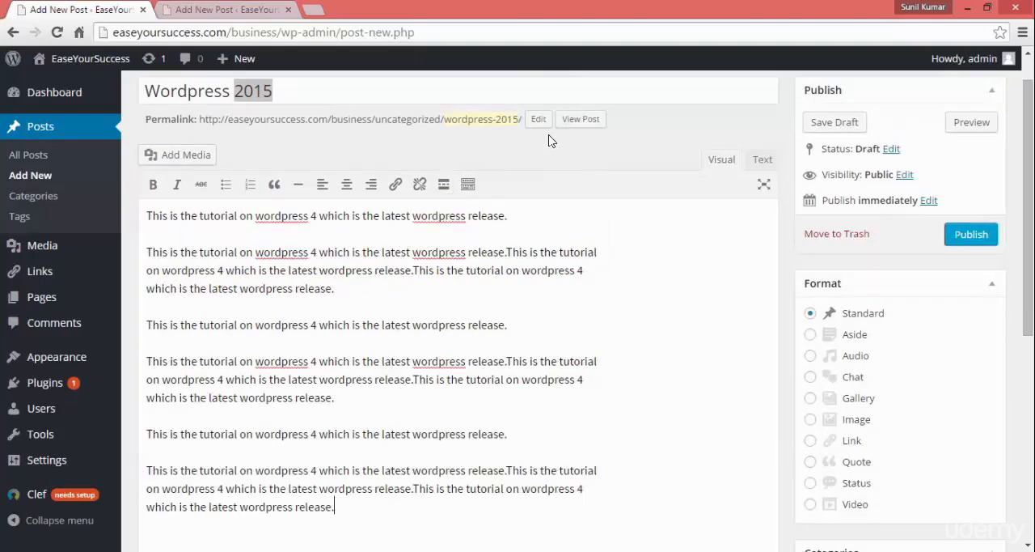
# Step: Keep the wordpress-2015 permalink slug and open the post's preview on the site
pyautogui.click(537, 119)
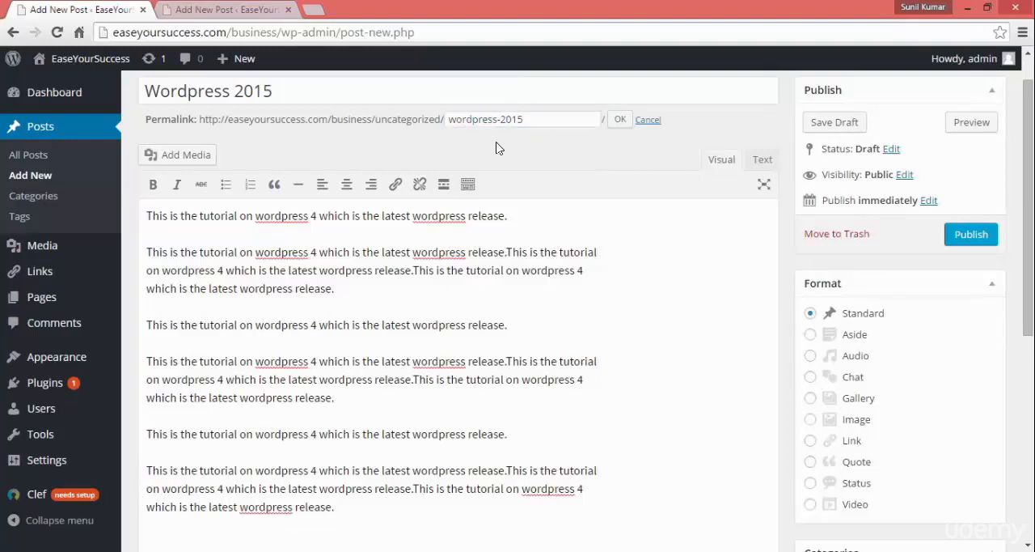
pyautogui.moveTo(620, 121)
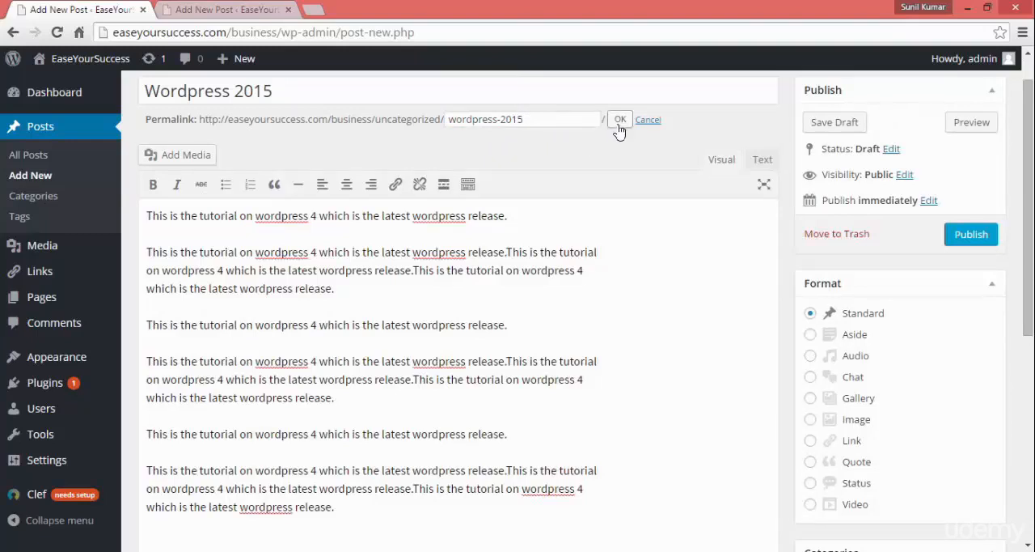
pyautogui.click(619, 119)
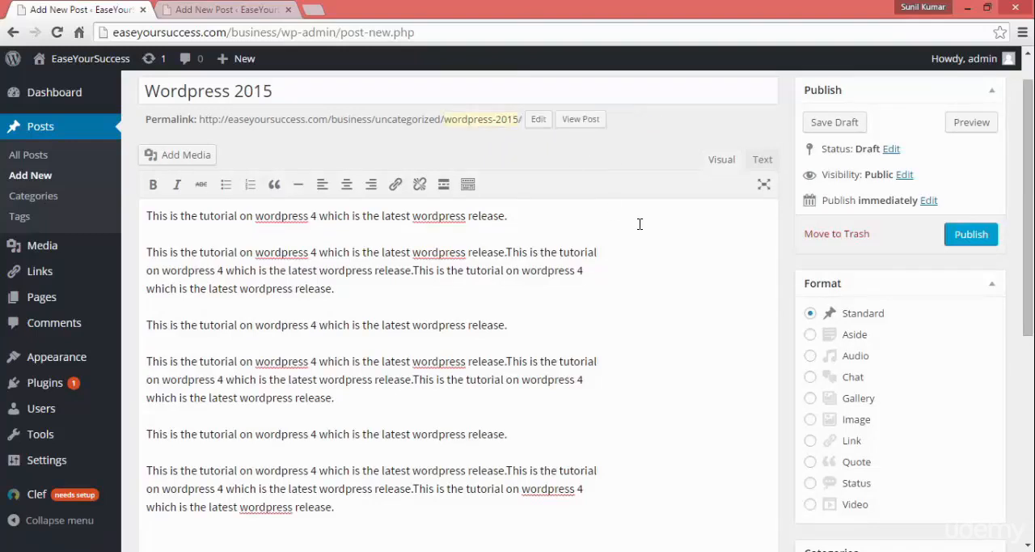
pyautogui.moveTo(581, 123)
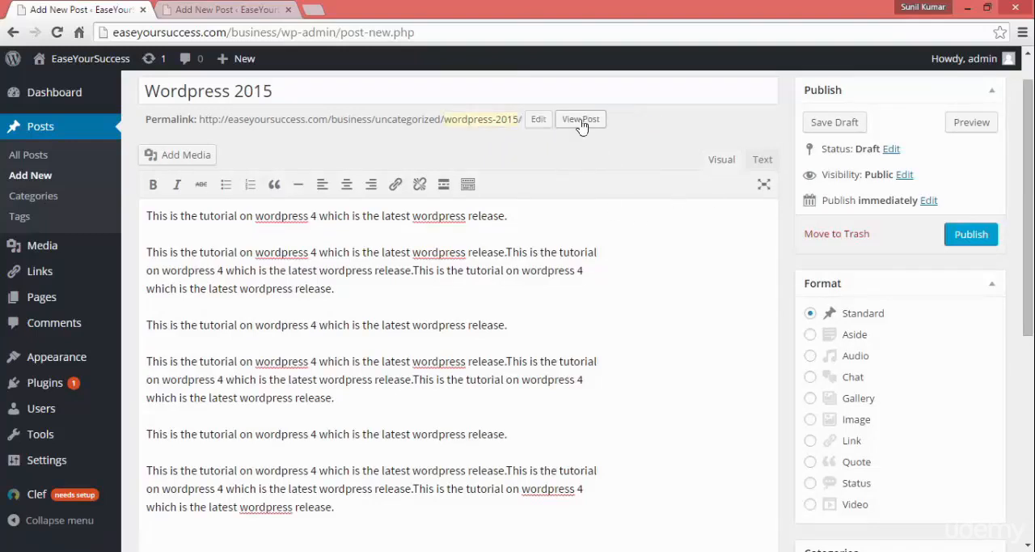
pyautogui.moveTo(581, 120)
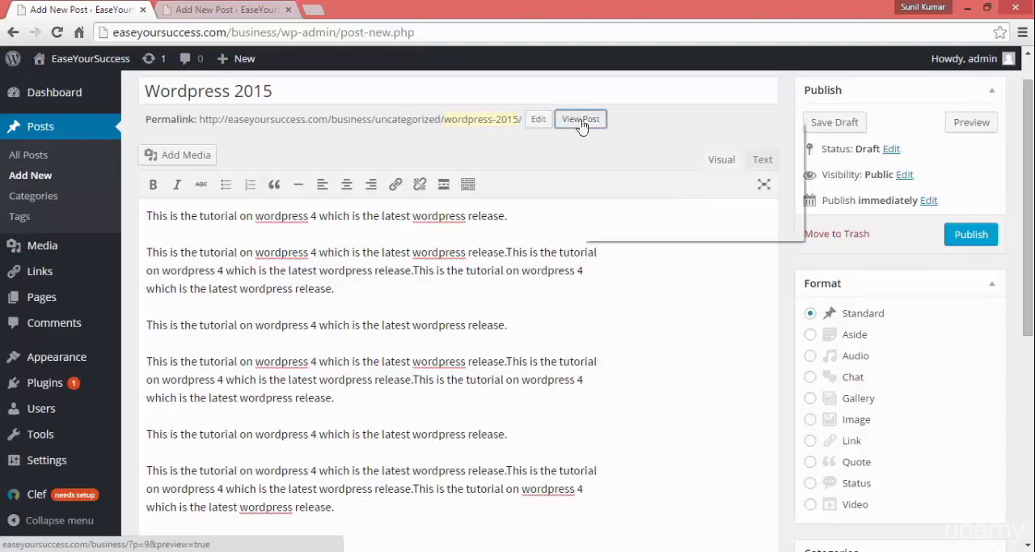
pyautogui.click(581, 120)
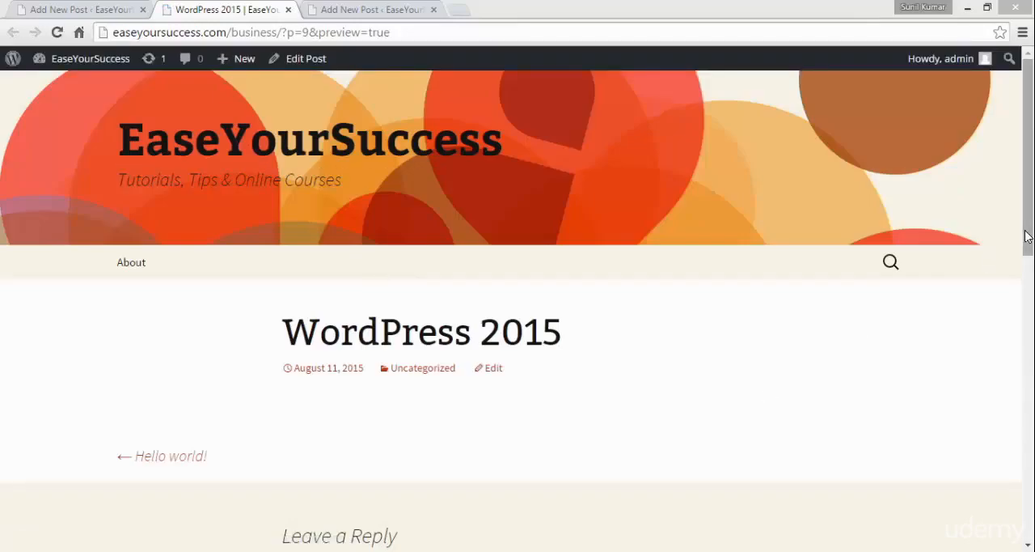
pyautogui.moveTo(631, 181)
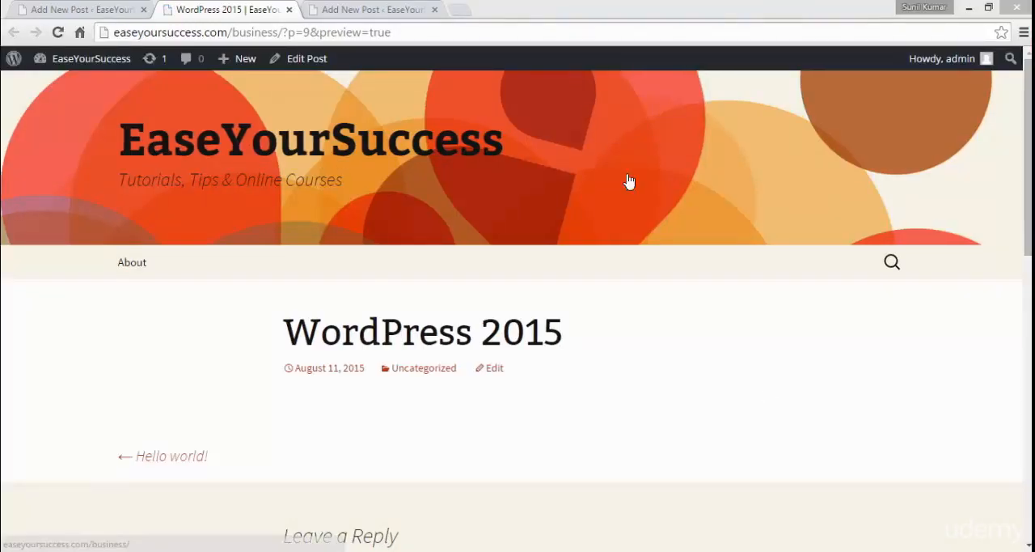
# Step: Save the post as a draft and reload its site preview to see the full repeated tutorial text
pyautogui.click(81, 13)
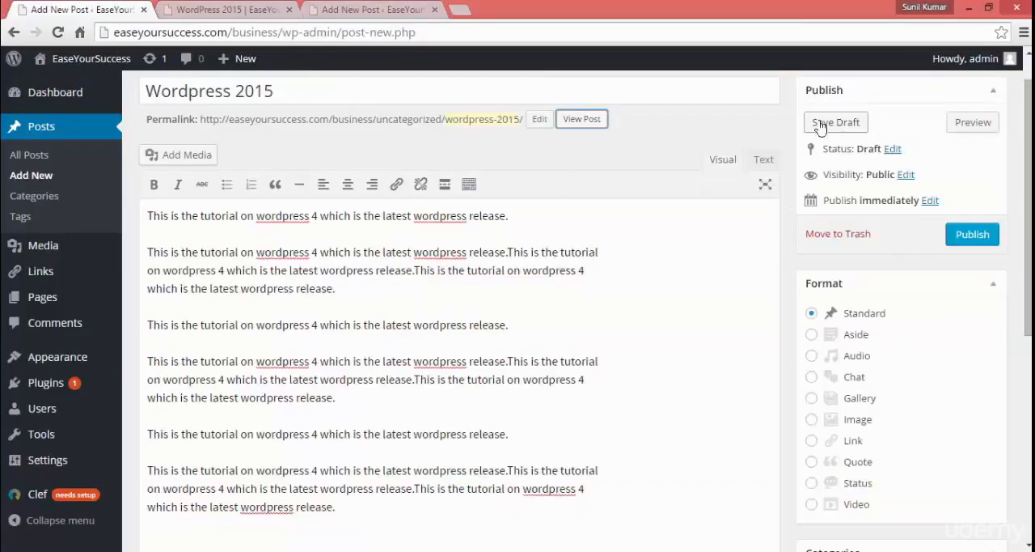
pyautogui.click(835, 123)
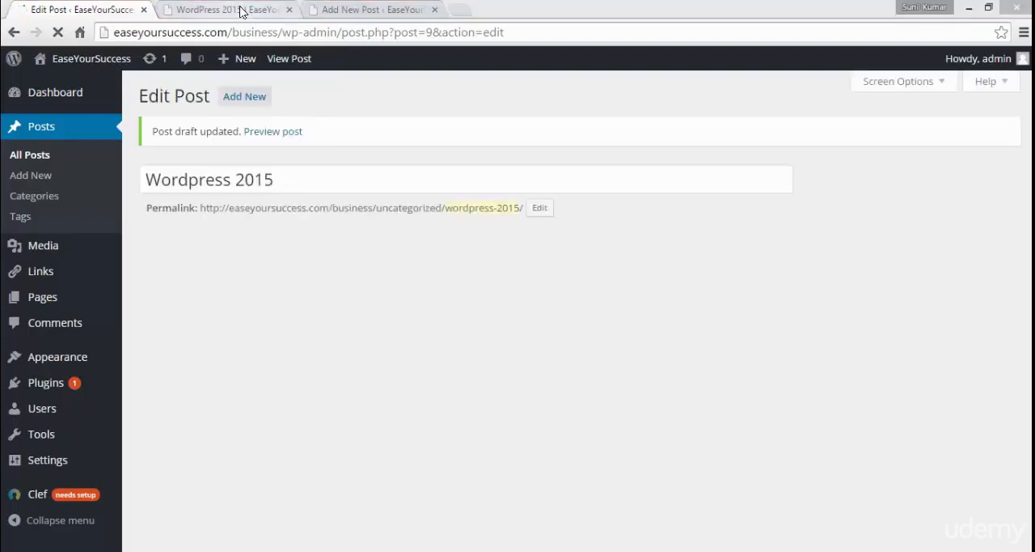
pyautogui.click(234, 9)
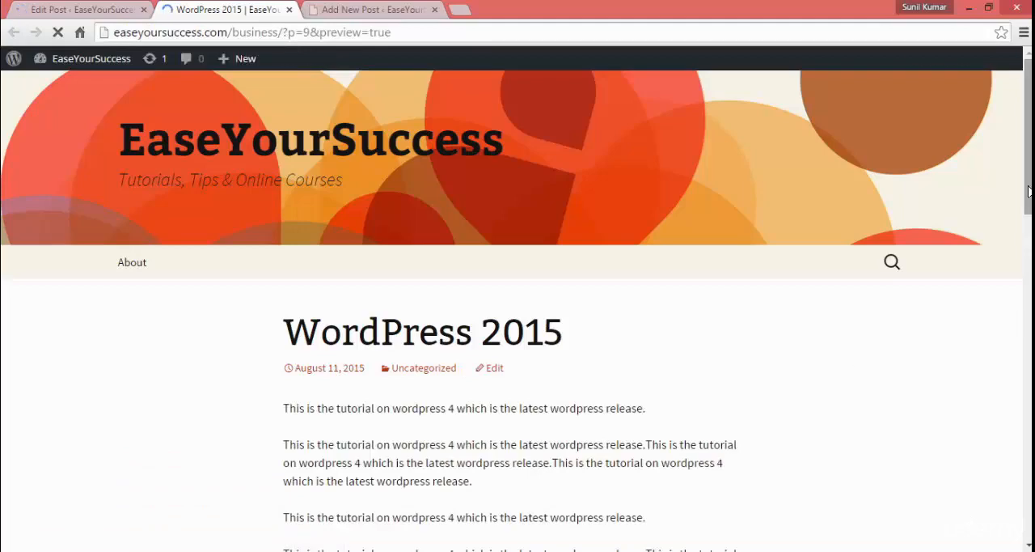
pyautogui.scroll(-3)
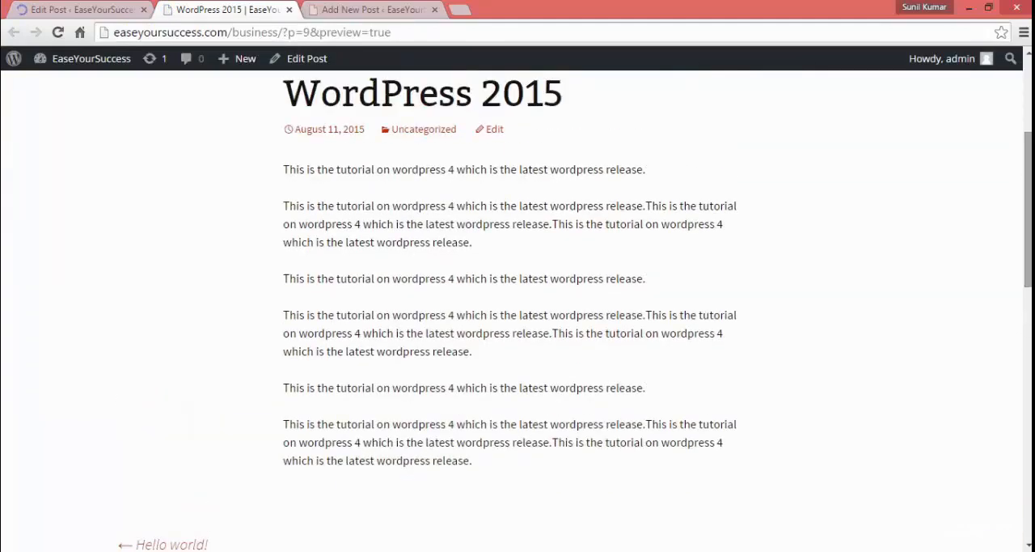
pyautogui.scroll(3)
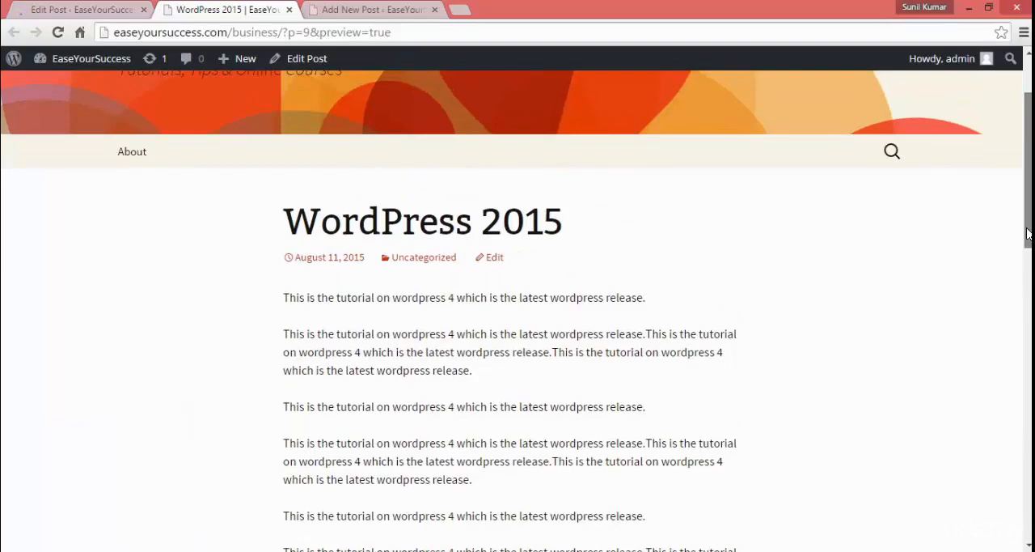
pyautogui.doubleClick(521, 220)
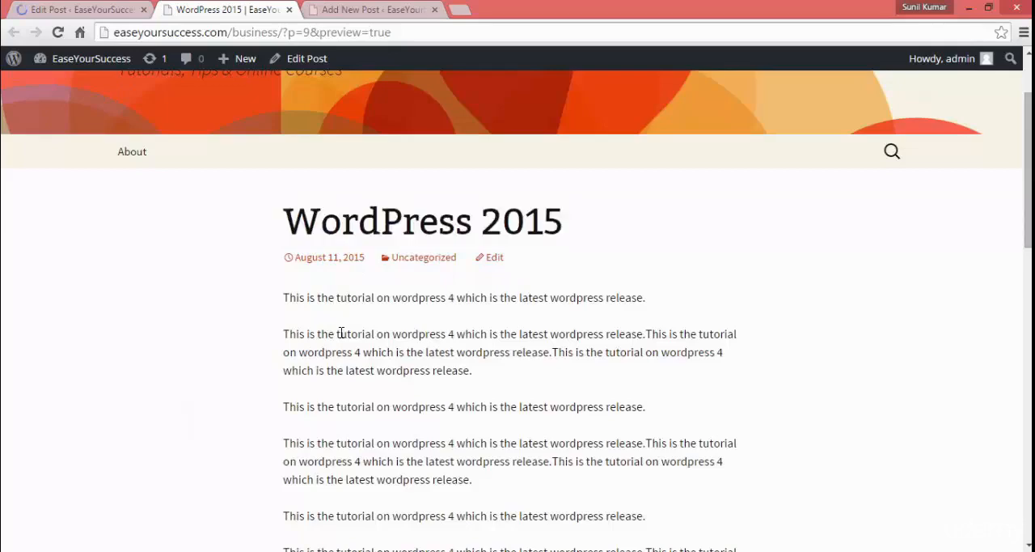
pyautogui.moveTo(946, 199)
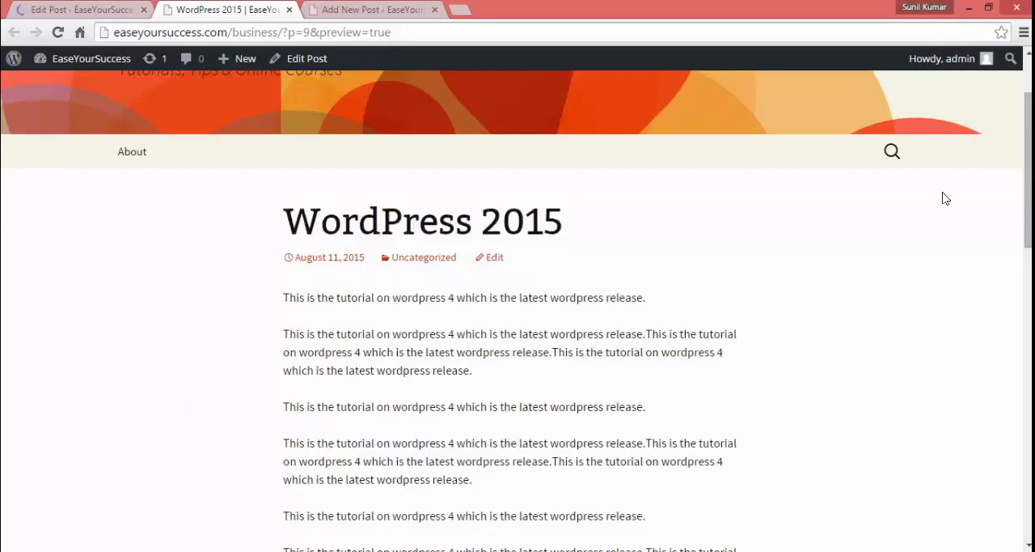
pyautogui.scroll(-3)
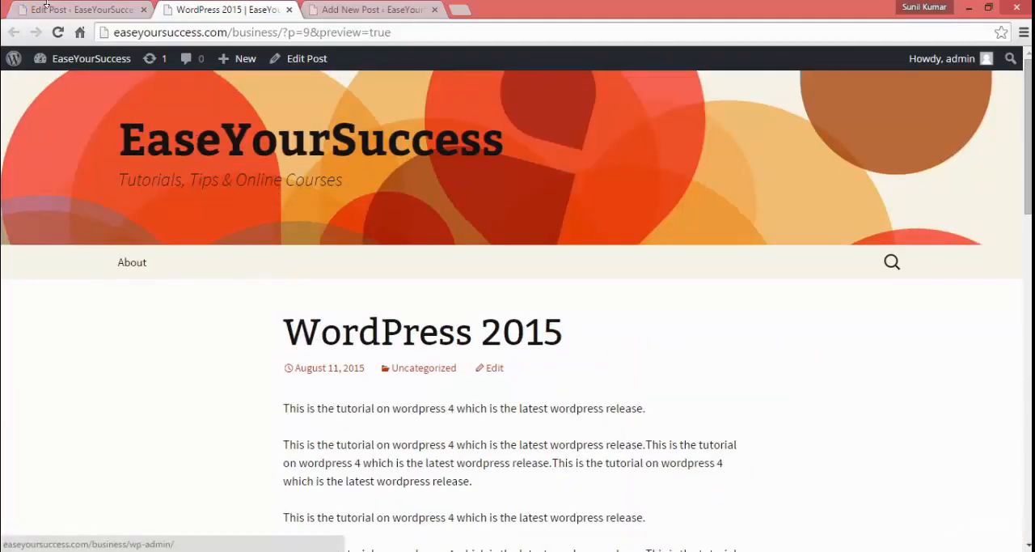
# Step: Set the post format to Aside and publish the post
pyautogui.click(73, 11)
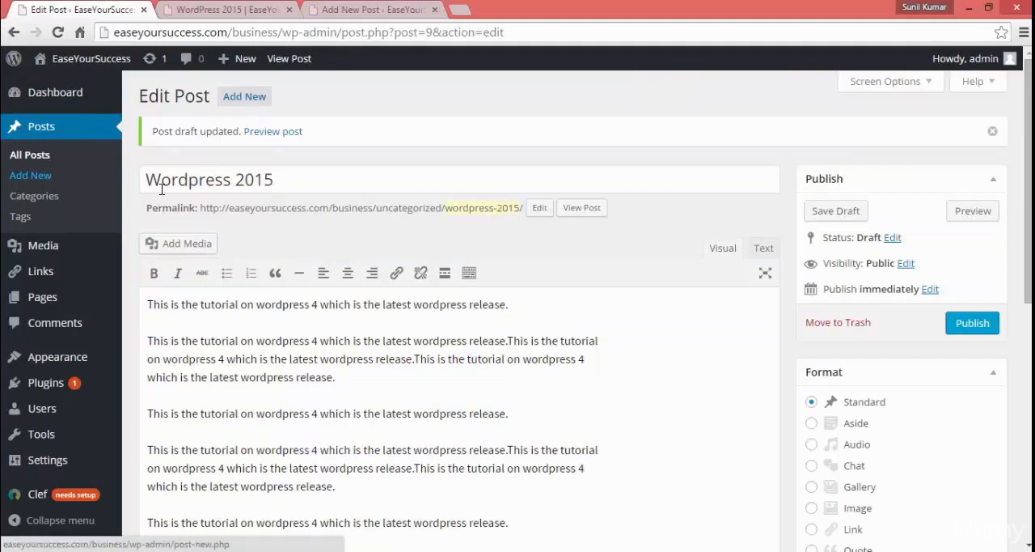
pyautogui.tripleClick(209, 178)
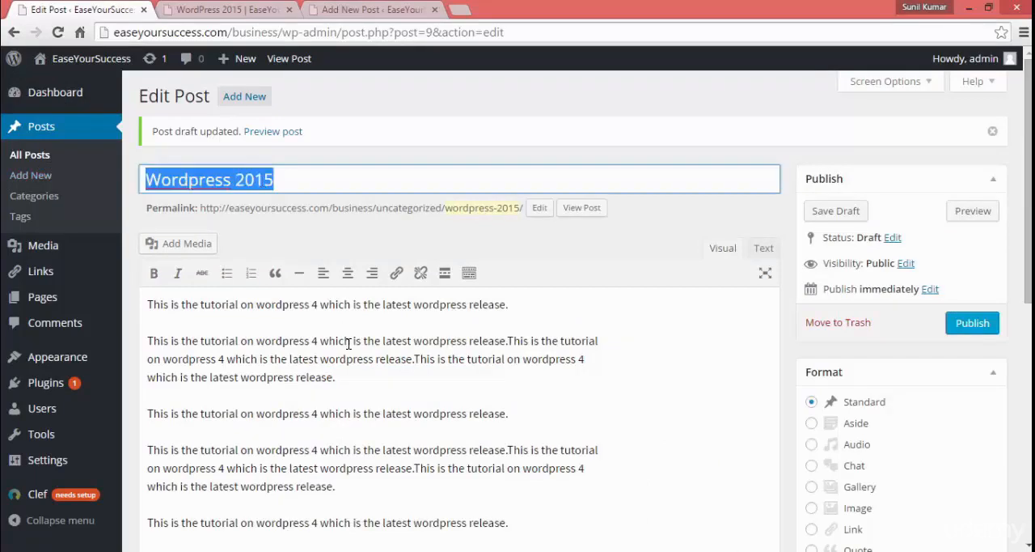
pyautogui.click(812, 424)
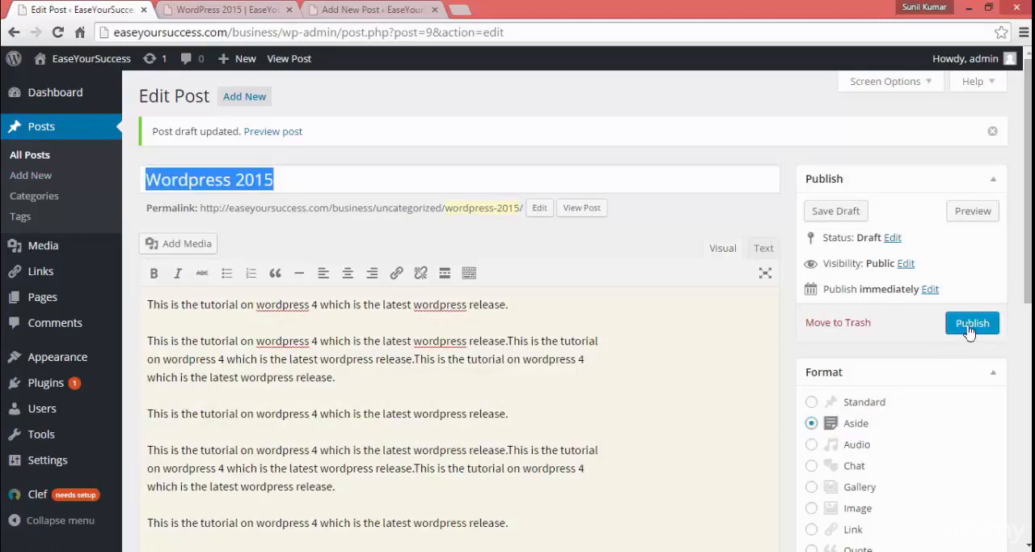
pyautogui.click(972, 323)
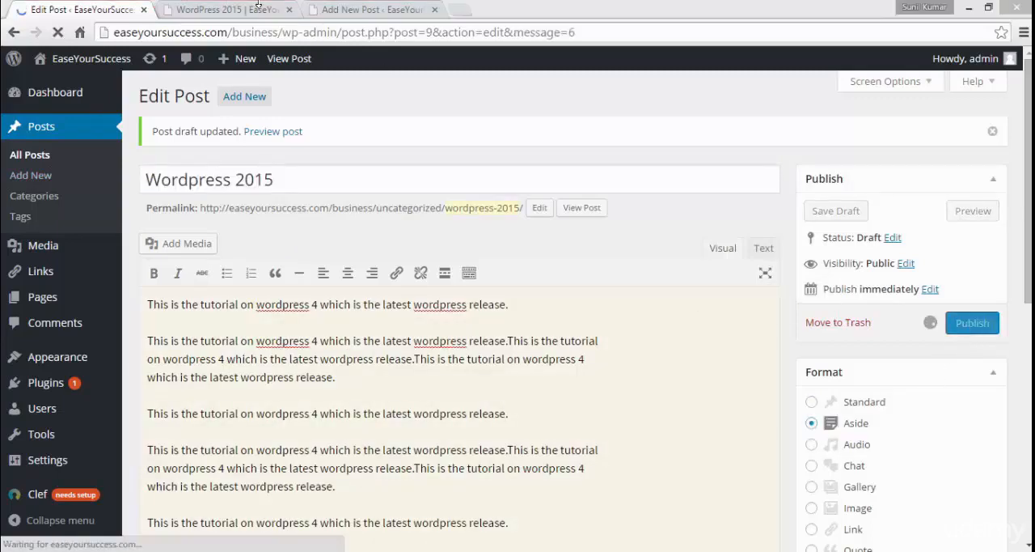
# Step: View the published Aside post on the live site, scrolling through its text
pyautogui.click(223, 9)
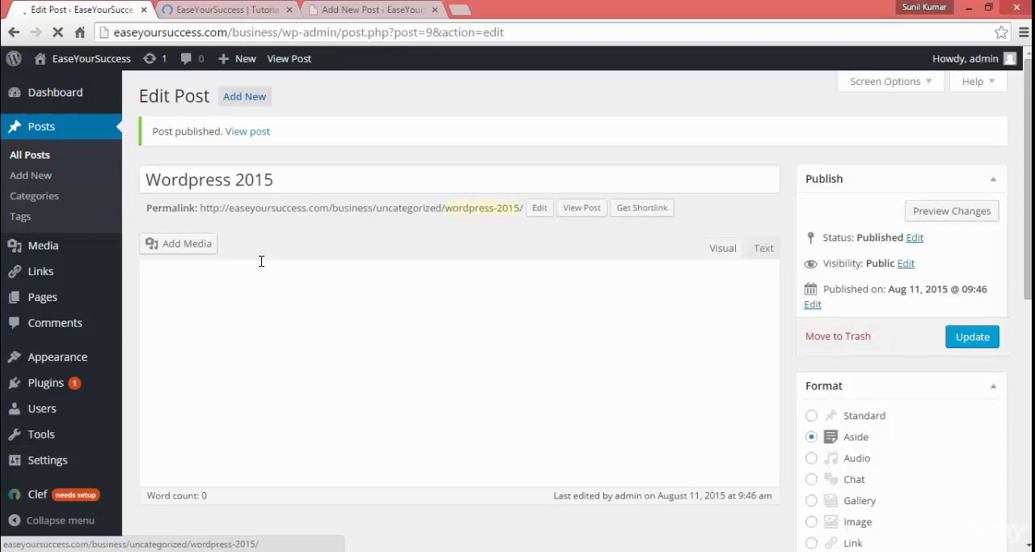
pyautogui.click(227, 9)
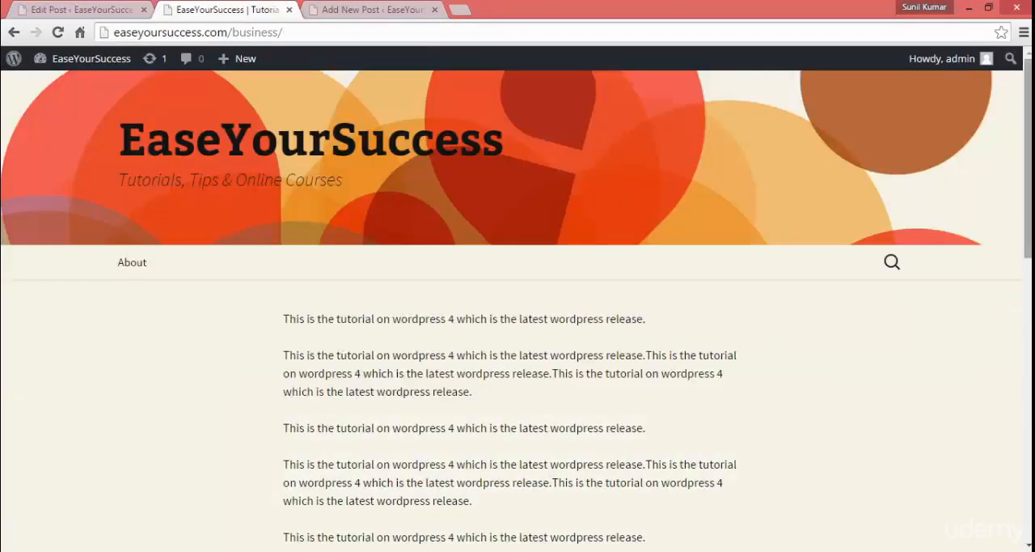
pyautogui.scroll(-3)
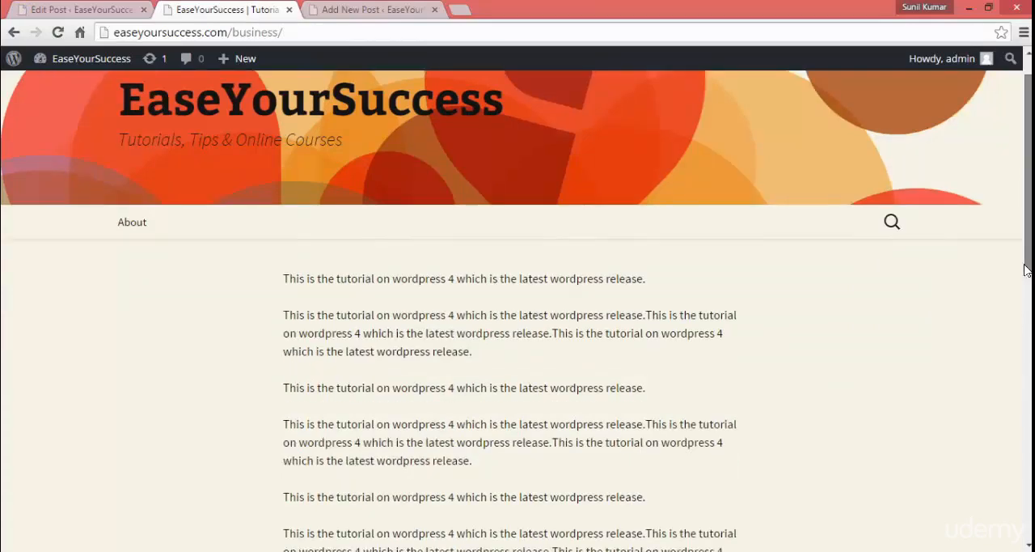
pyautogui.scroll(3)
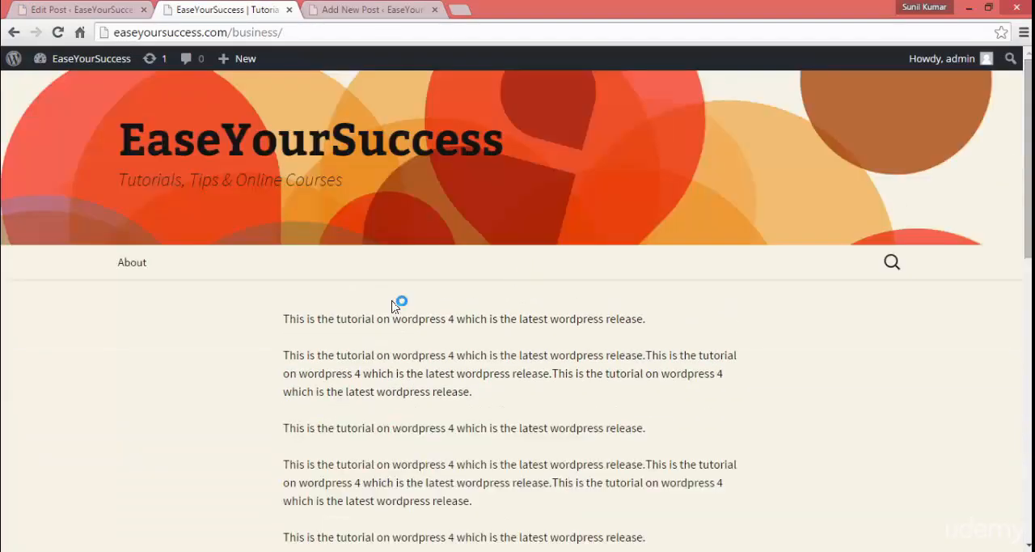
pyautogui.moveTo(268, 280)
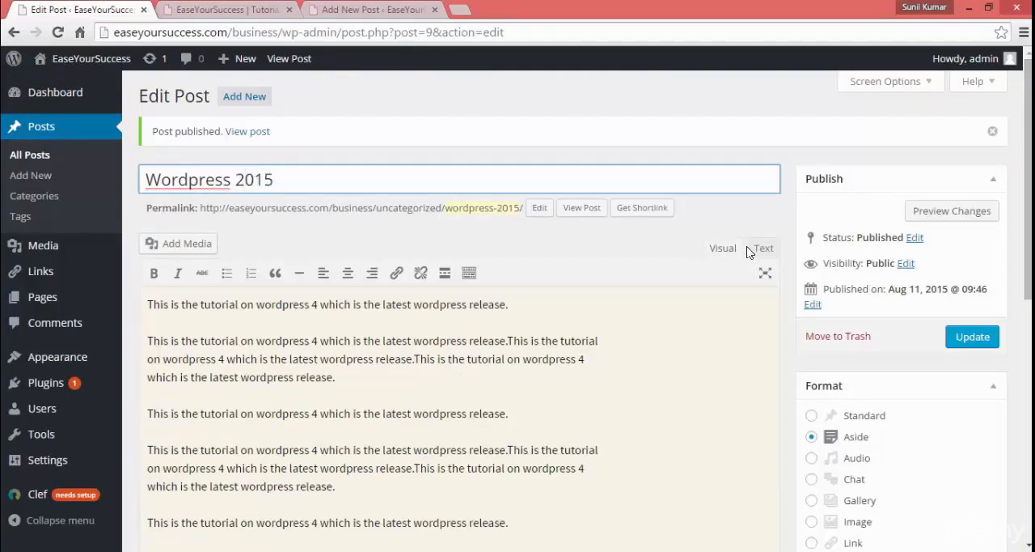
pyautogui.moveTo(972, 336)
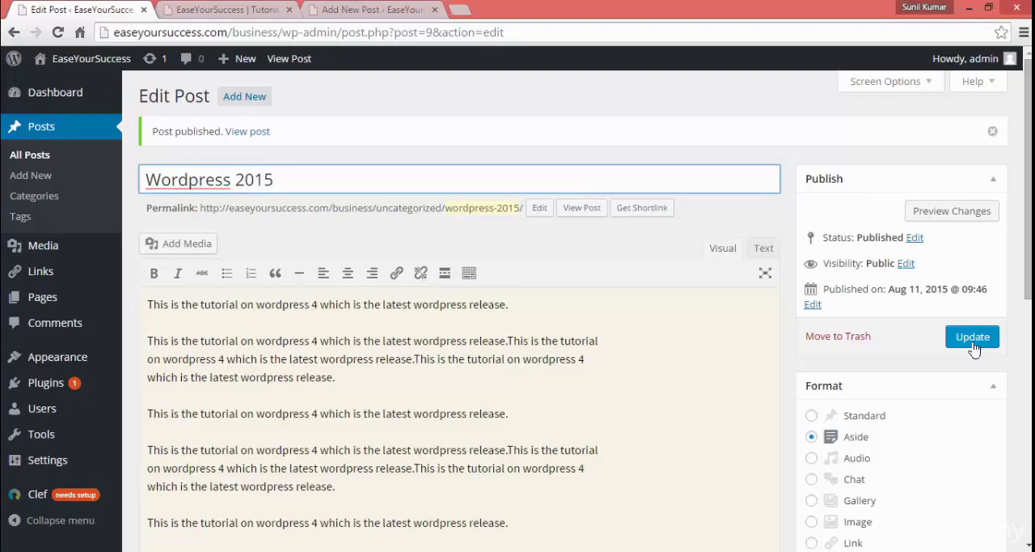
# Step: Update the published post and check it on the live site
pyautogui.click(972, 337)
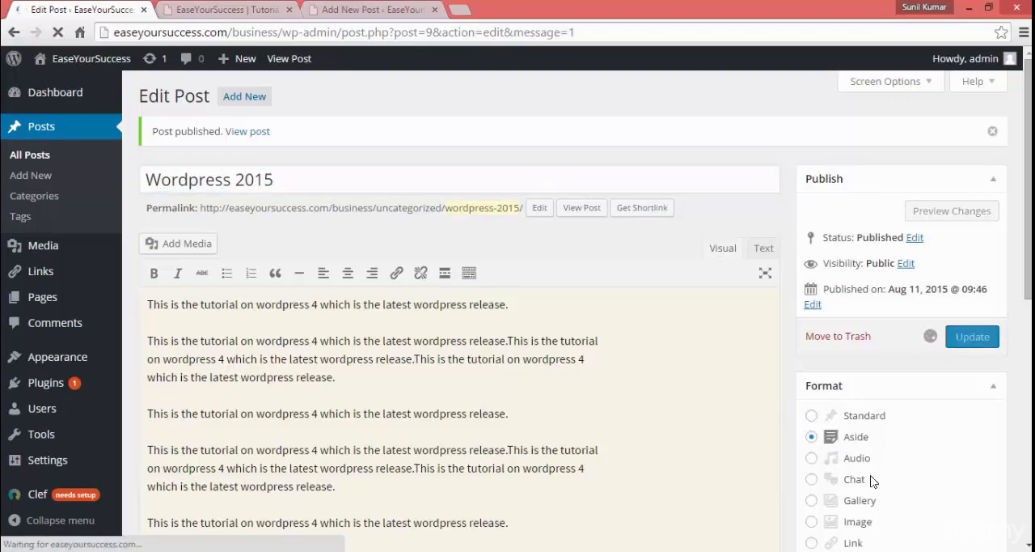
pyautogui.click(972, 337)
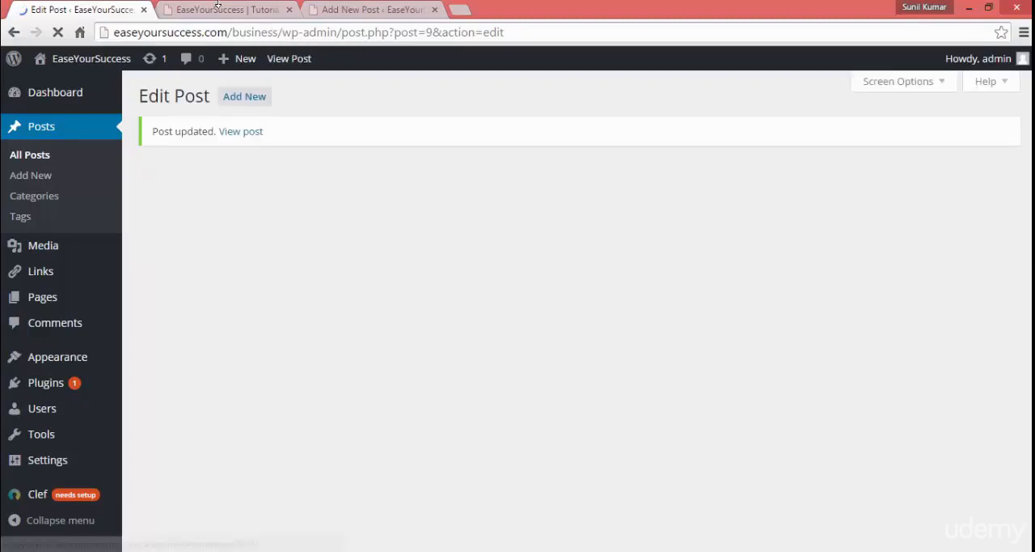
pyautogui.click(224, 10)
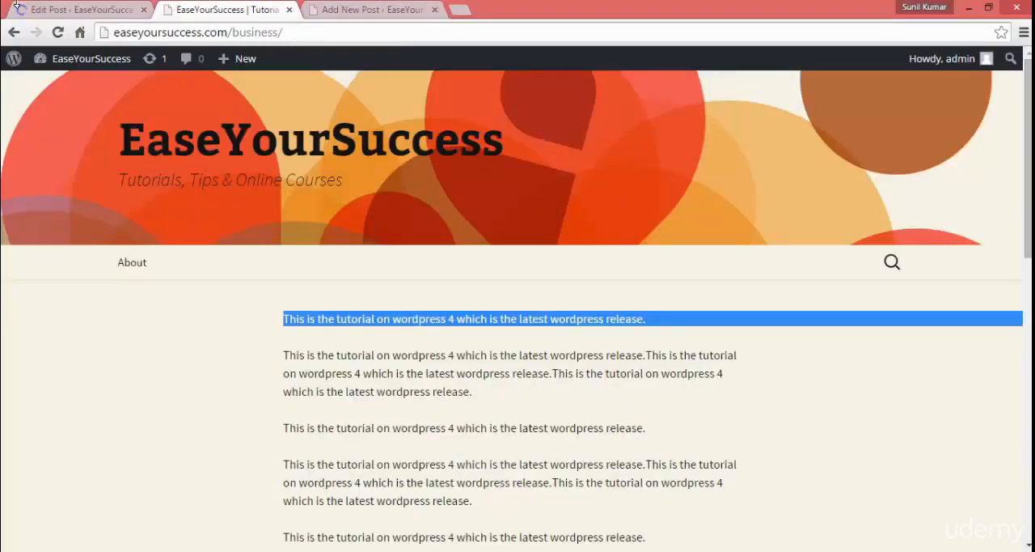
pyautogui.click(77, 11)
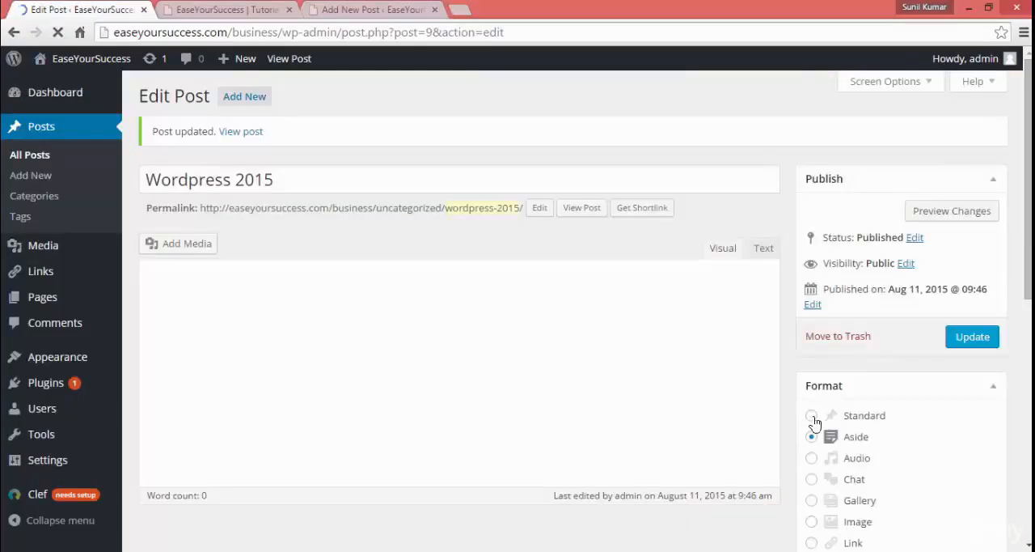
# Step: Switch the format to Standard so the 'WordPress 2015' heading shows on the site, then return to editing
pyautogui.click(812, 414)
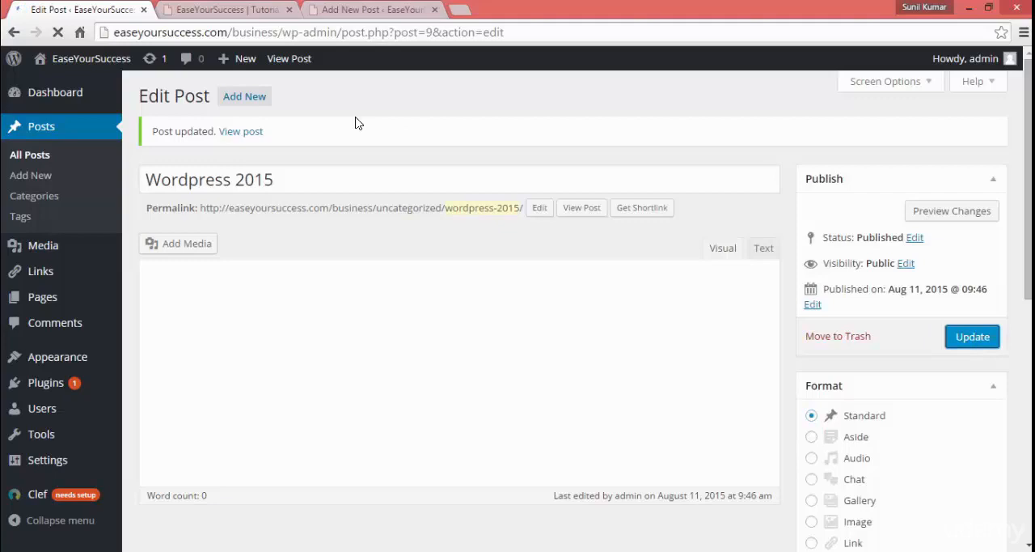
pyautogui.click(219, 9)
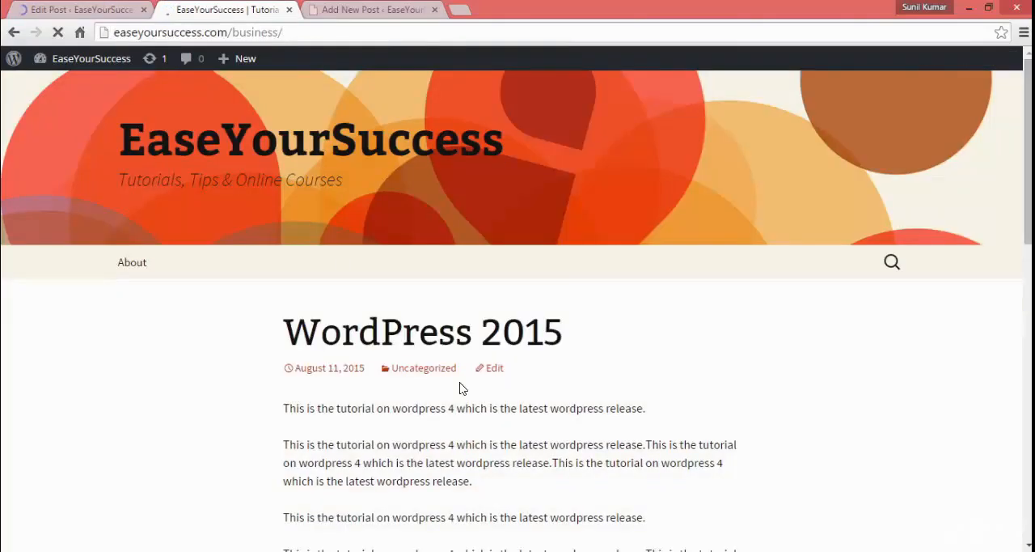
pyautogui.click(422, 331)
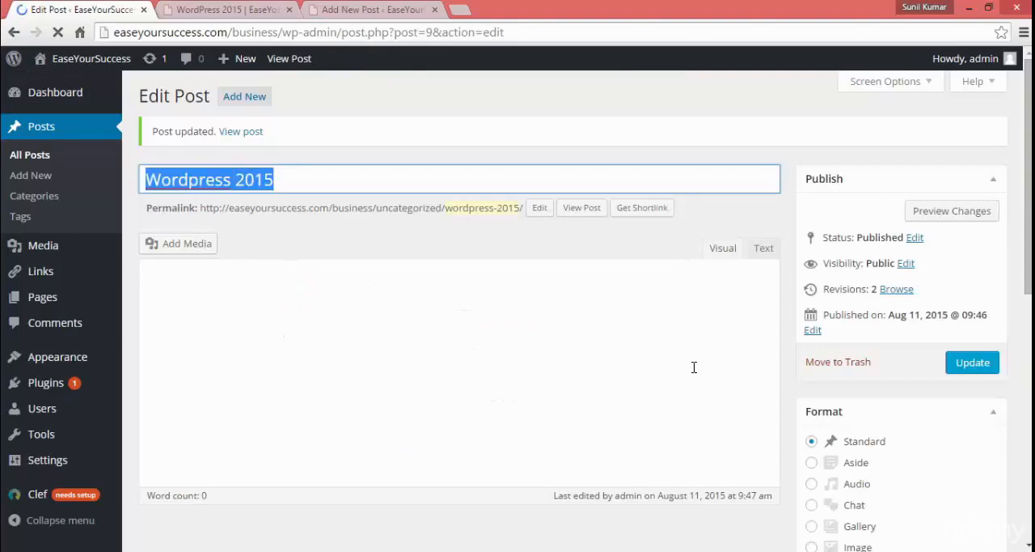
pyautogui.moveTo(1027, 297)
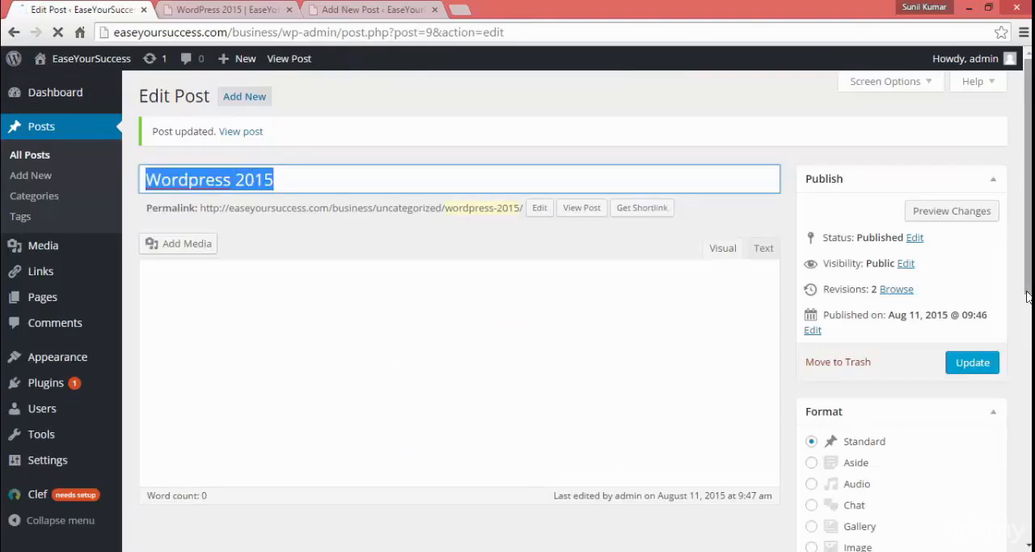
# Step: Change the format to Chat, update the post and scroll through it on the live site
pyautogui.scroll(-3)
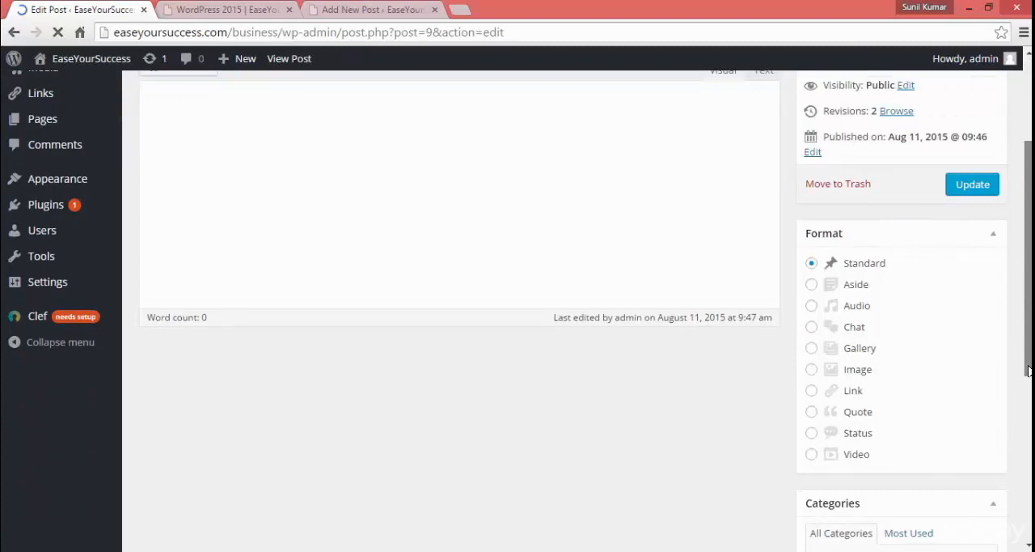
pyautogui.scroll(-3)
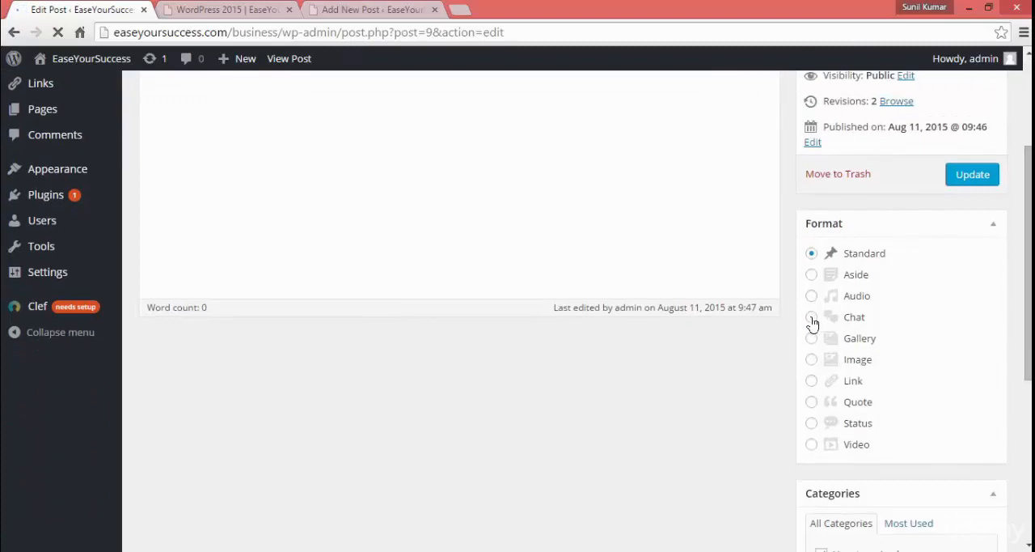
pyautogui.click(812, 317)
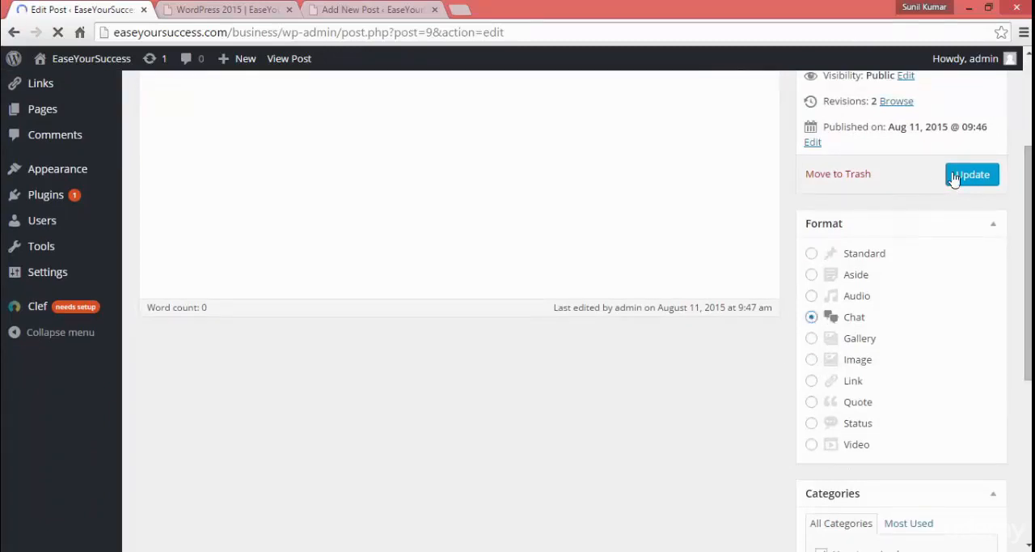
pyautogui.click(973, 174)
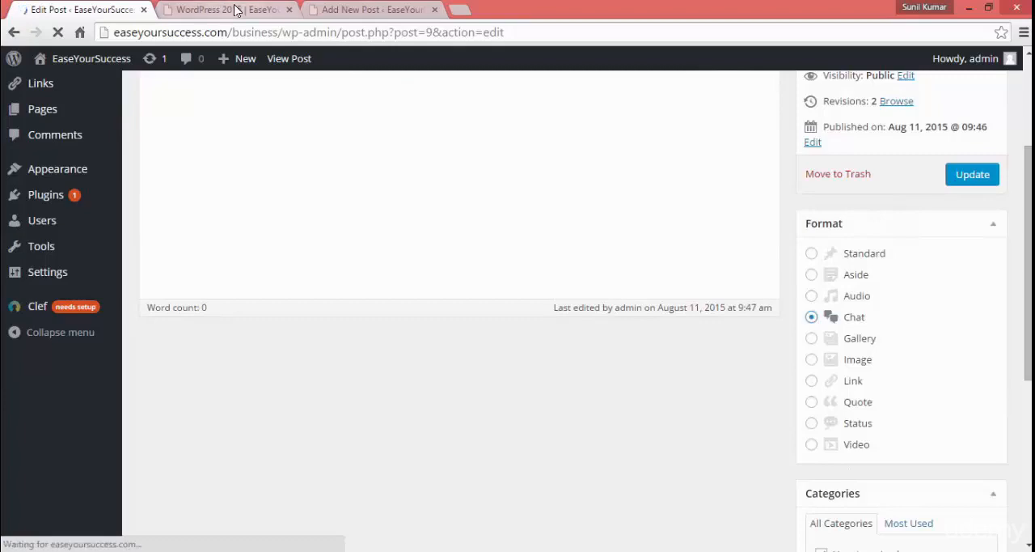
pyautogui.click(219, 9)
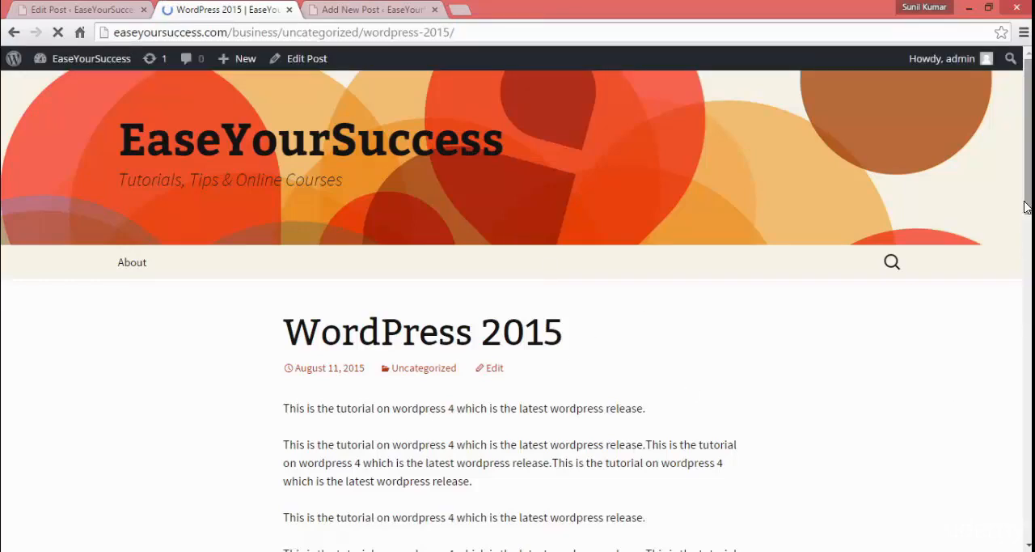
pyautogui.scroll(-3)
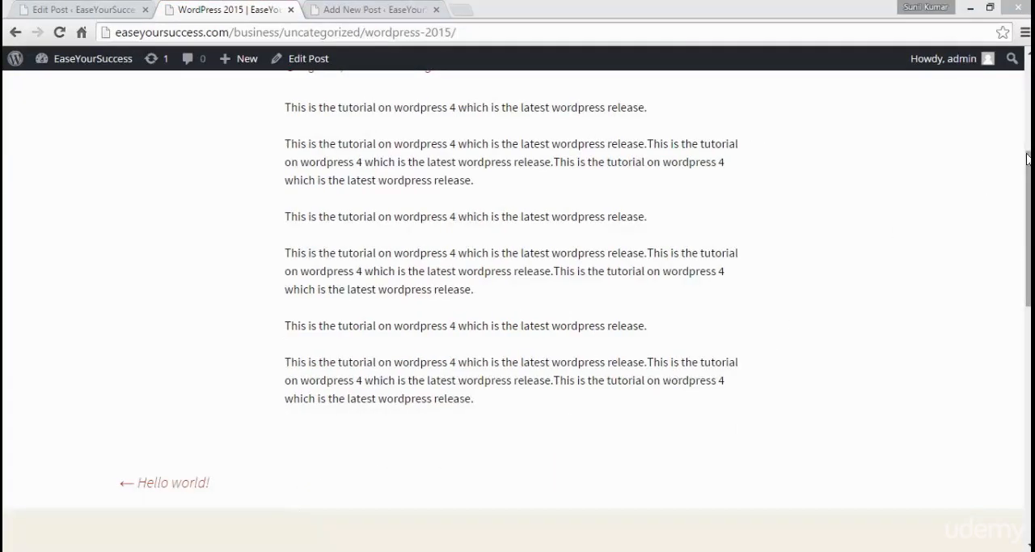
pyautogui.scroll(3)
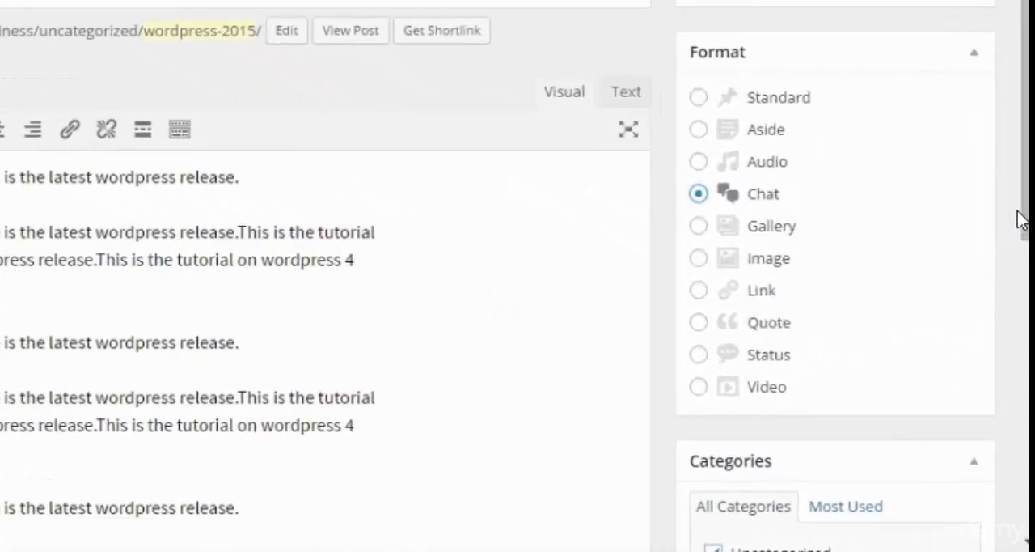
# Step: Add a new category named 'wordpress' so it is ticked for the post alongside Uncategorized
pyautogui.scroll(-3)
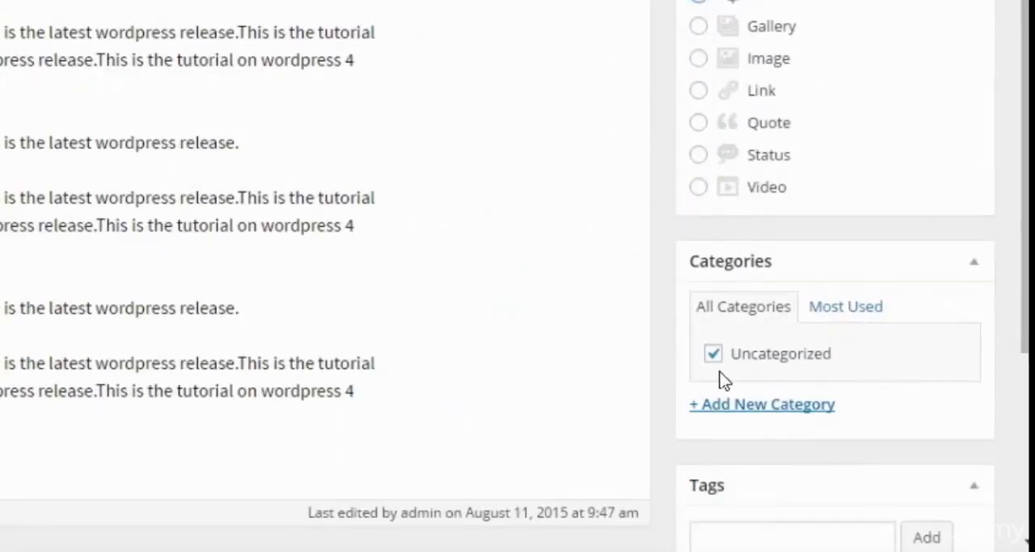
pyautogui.moveTo(757, 418)
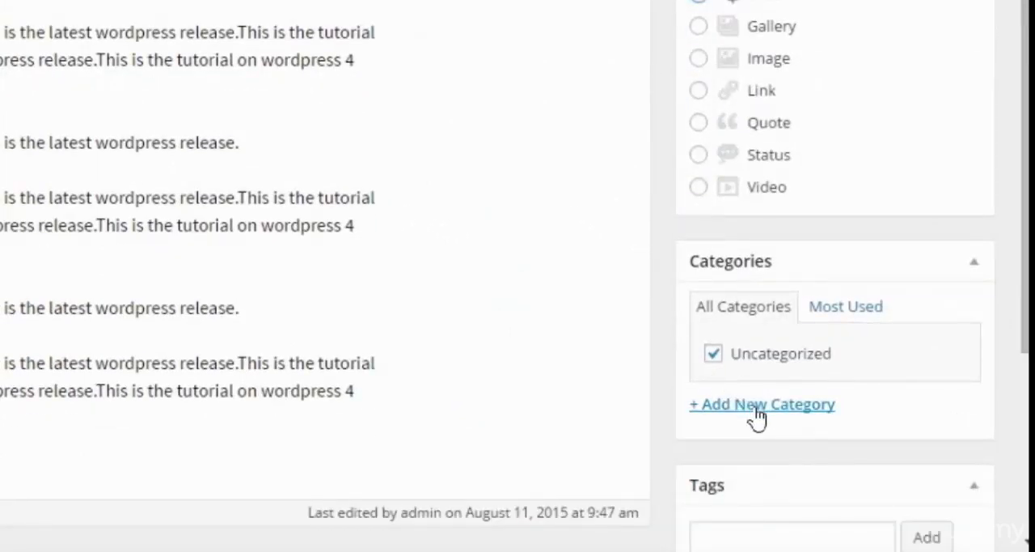
pyautogui.click(762, 404)
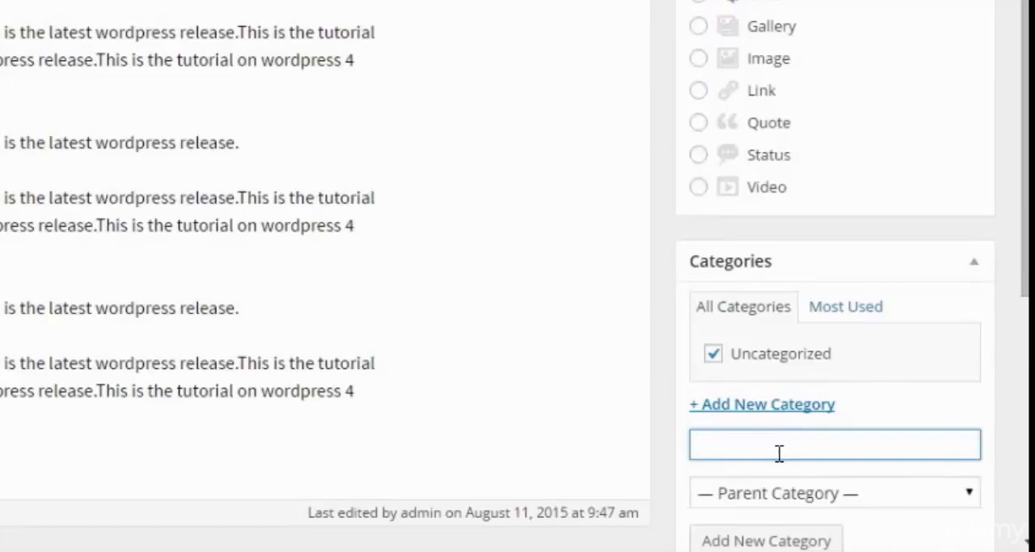
pyautogui.write('wordpress')
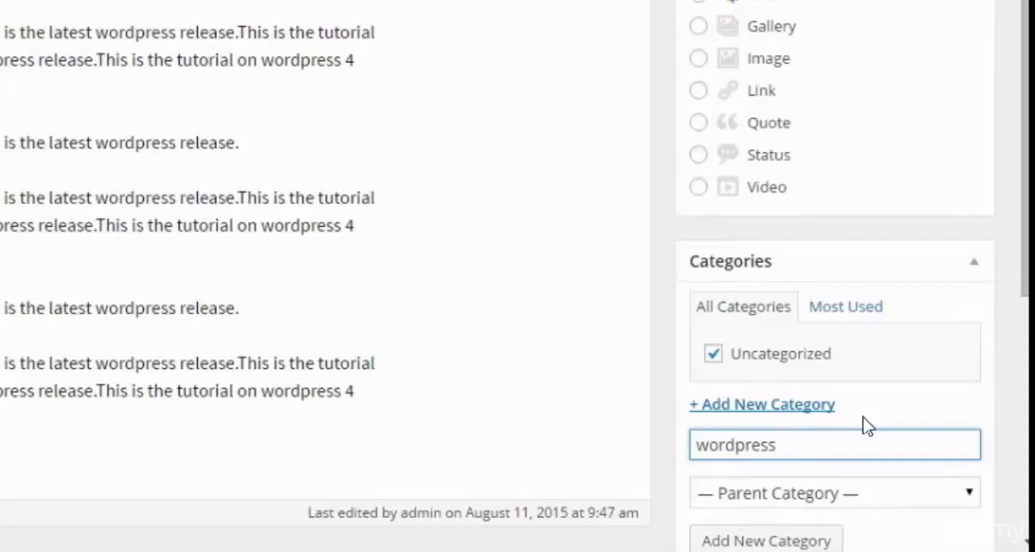
pyautogui.moveTo(780, 542)
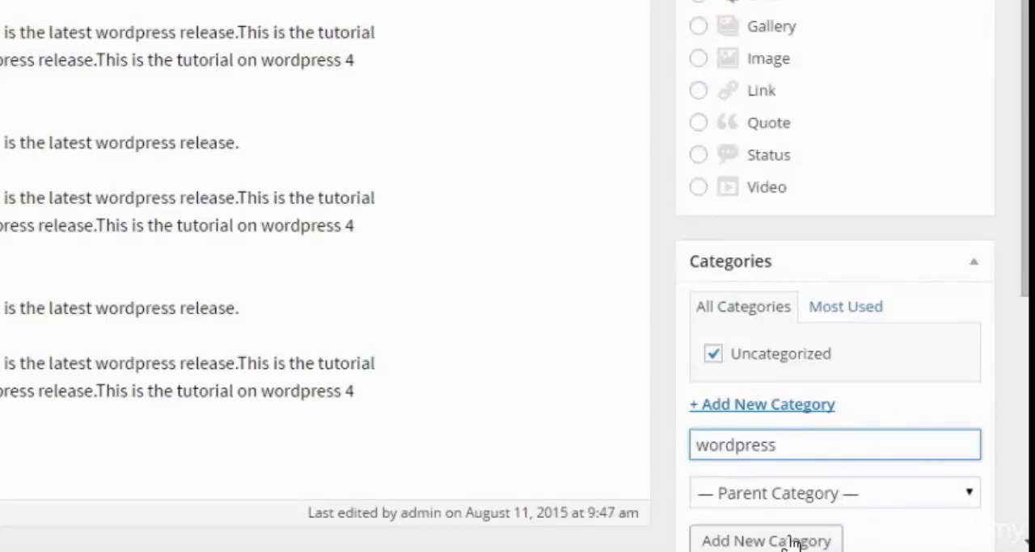
pyautogui.click(764, 537)
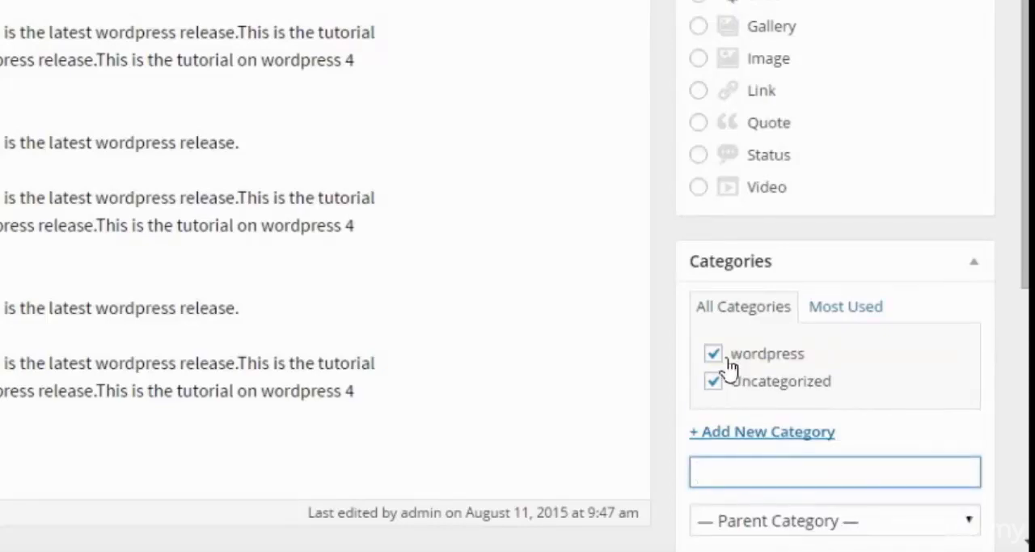
pyautogui.click(714, 381)
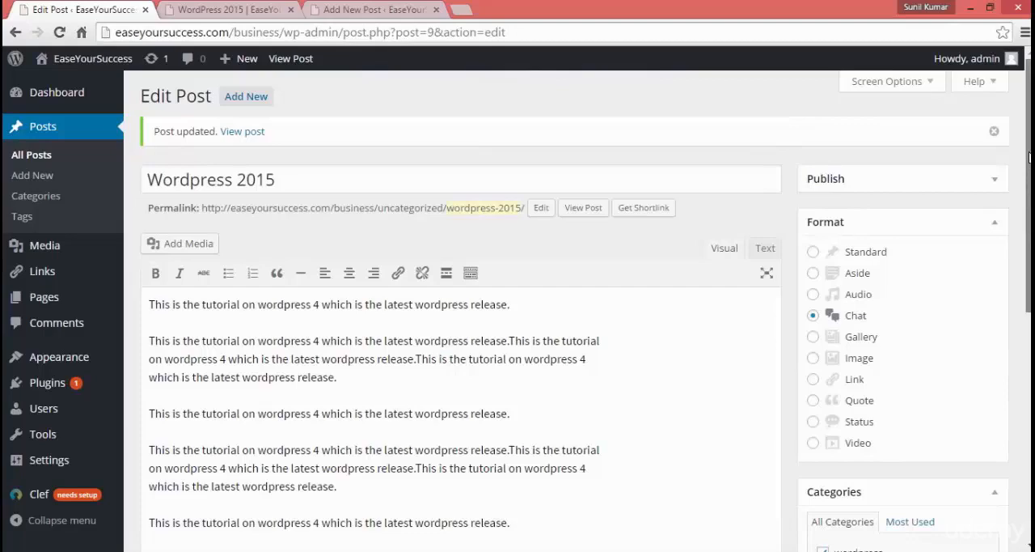
pyautogui.moveTo(324, 272)
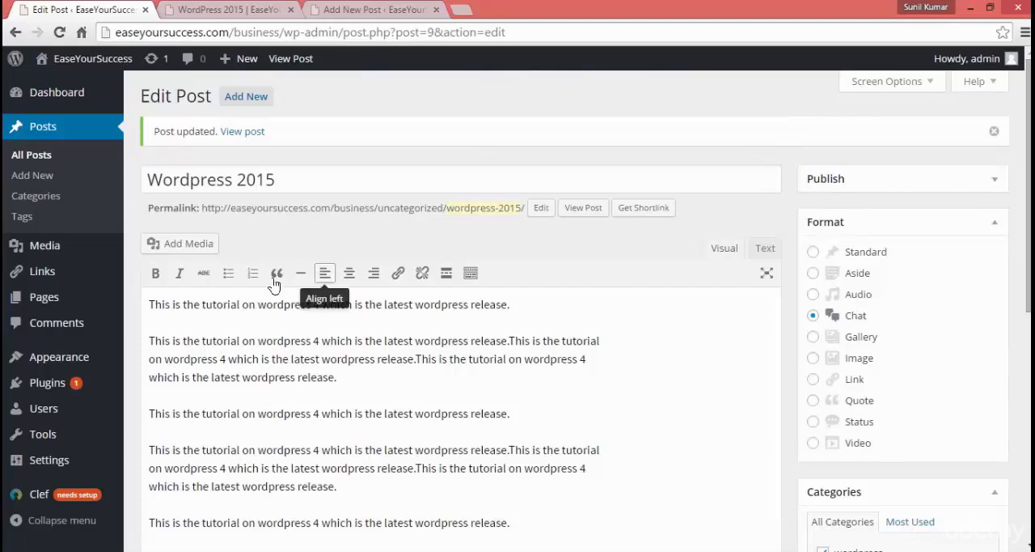
pyautogui.moveTo(1028, 461)
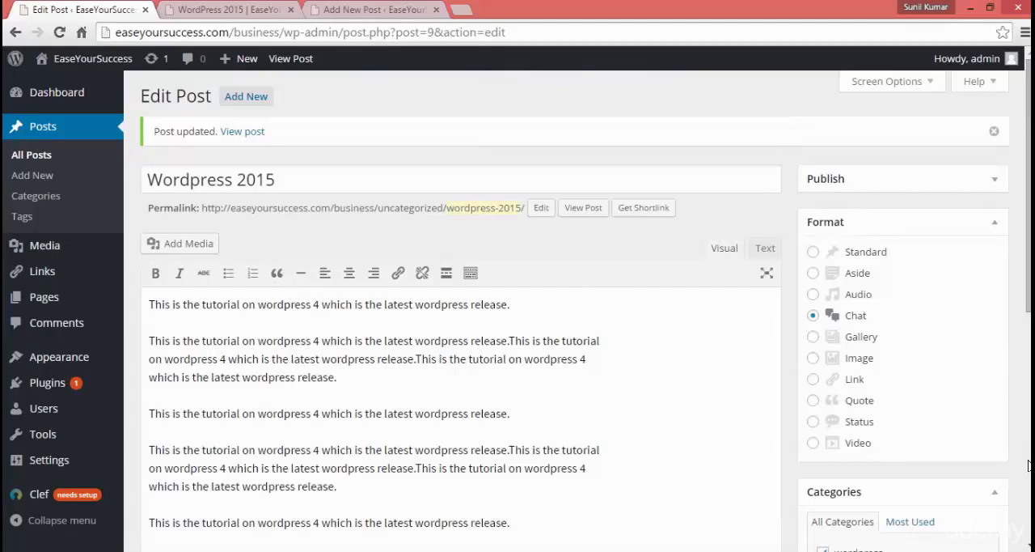
# Step: Update the post with its new category and view the live post now filed under wordpress
pyautogui.scroll(-3)
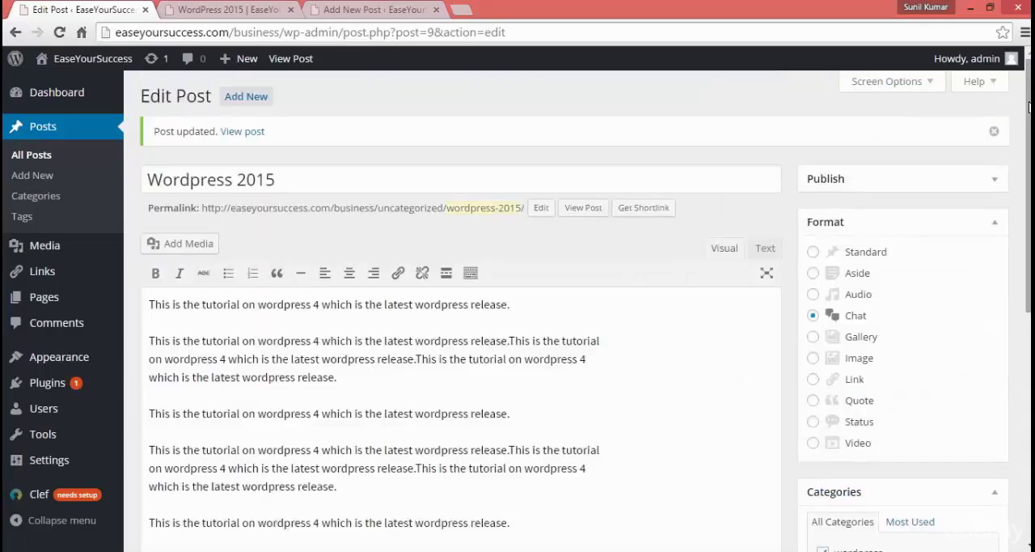
pyautogui.moveTo(890, 178)
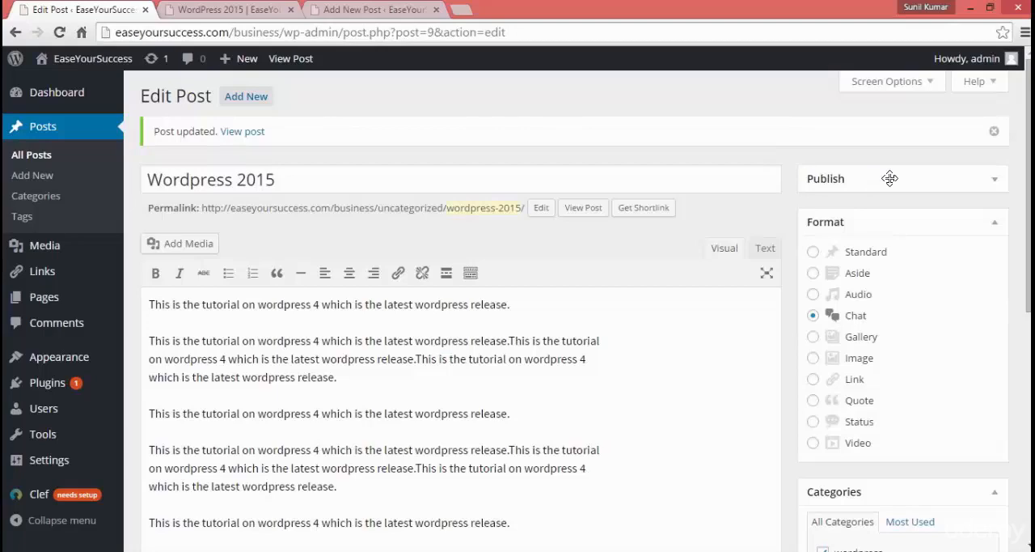
pyautogui.click(993, 177)
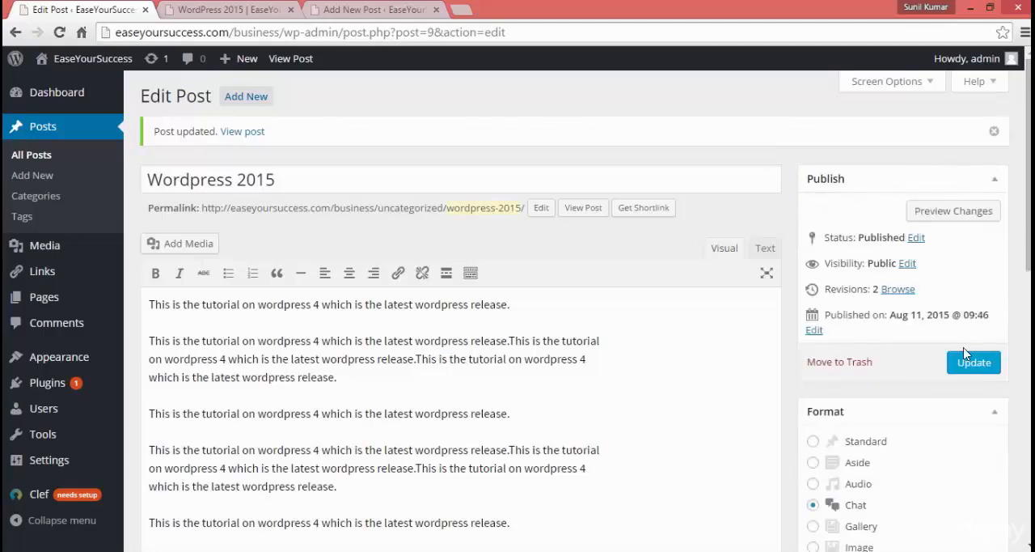
pyautogui.click(974, 363)
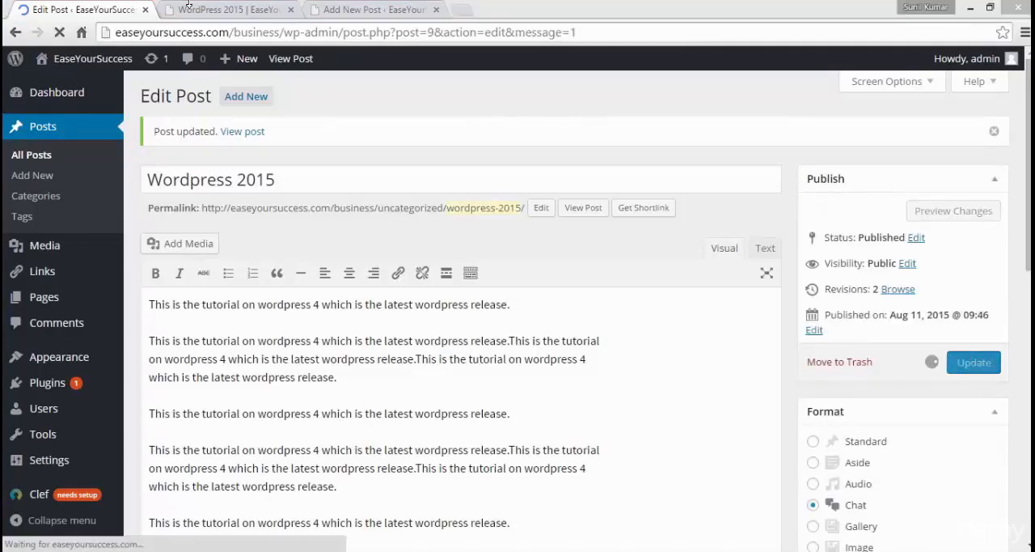
pyautogui.click(227, 10)
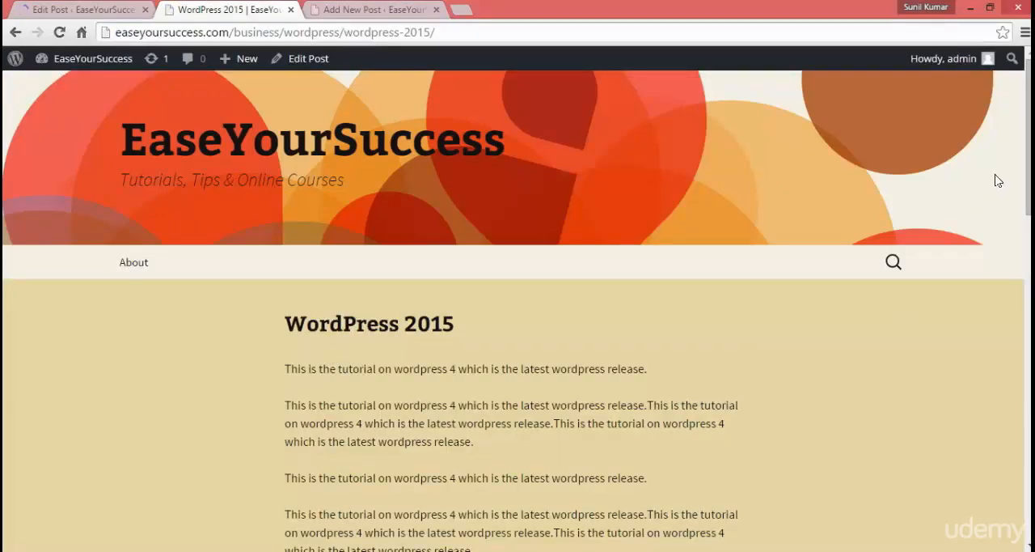
pyautogui.scroll(-3)
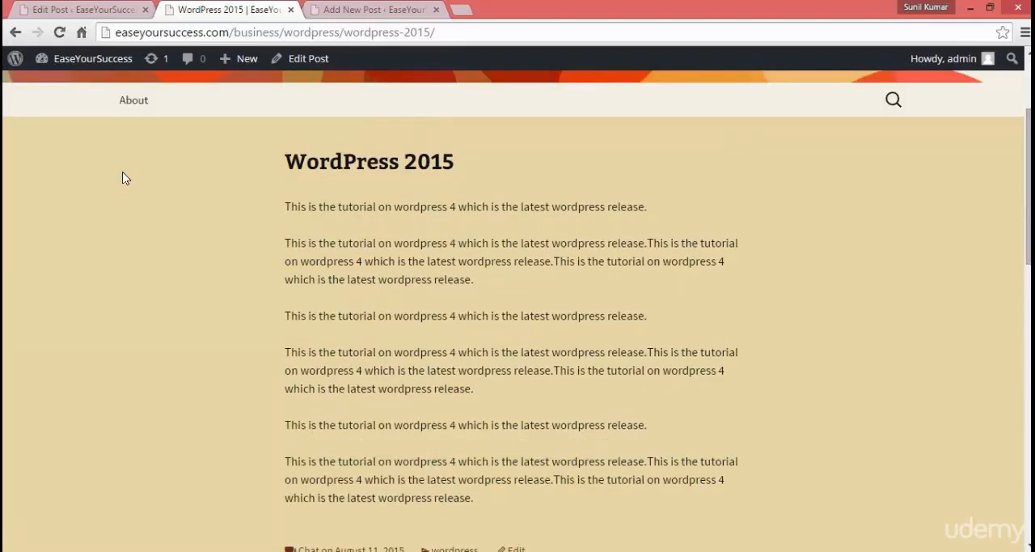
pyautogui.moveTo(442, 249)
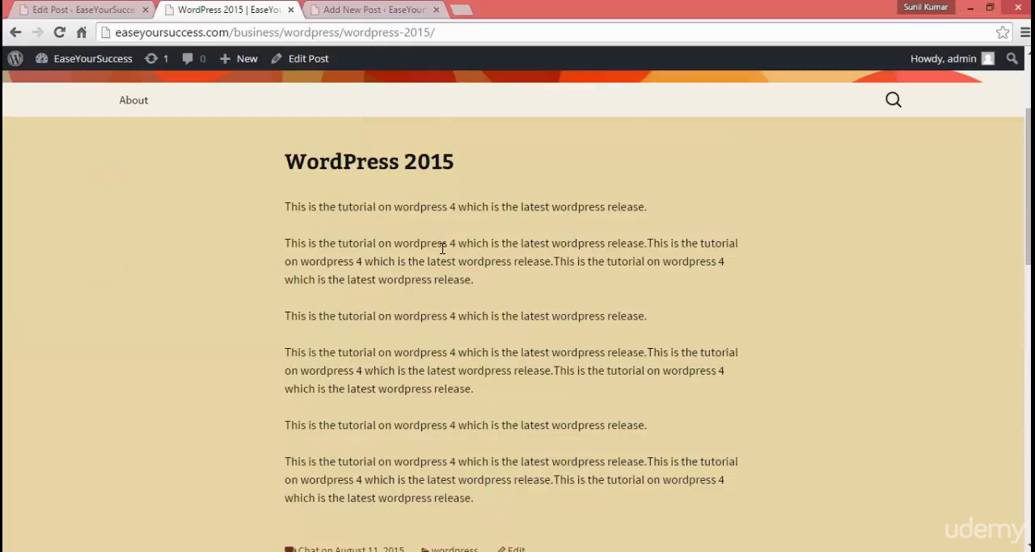
pyautogui.moveTo(1016, 187)
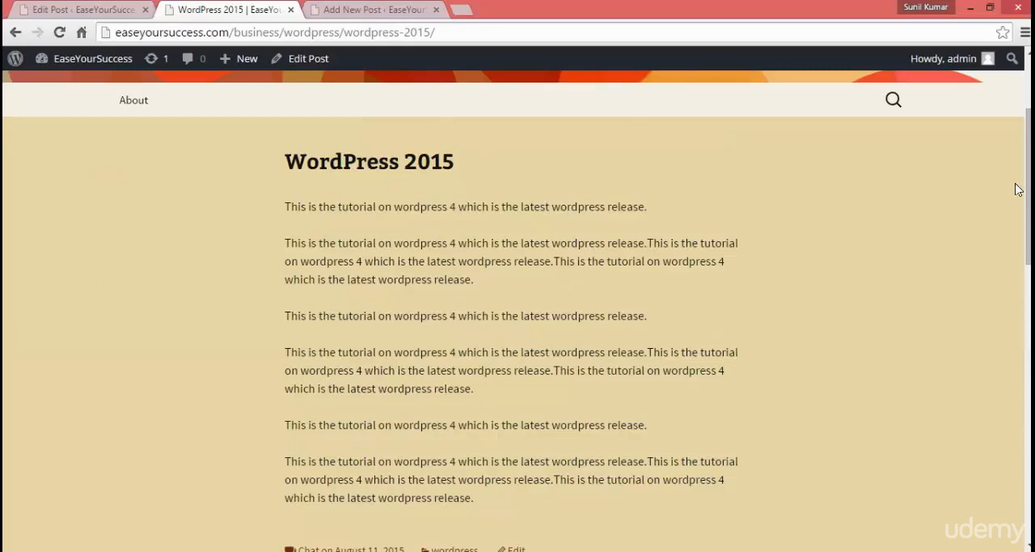
pyautogui.scroll(-3)
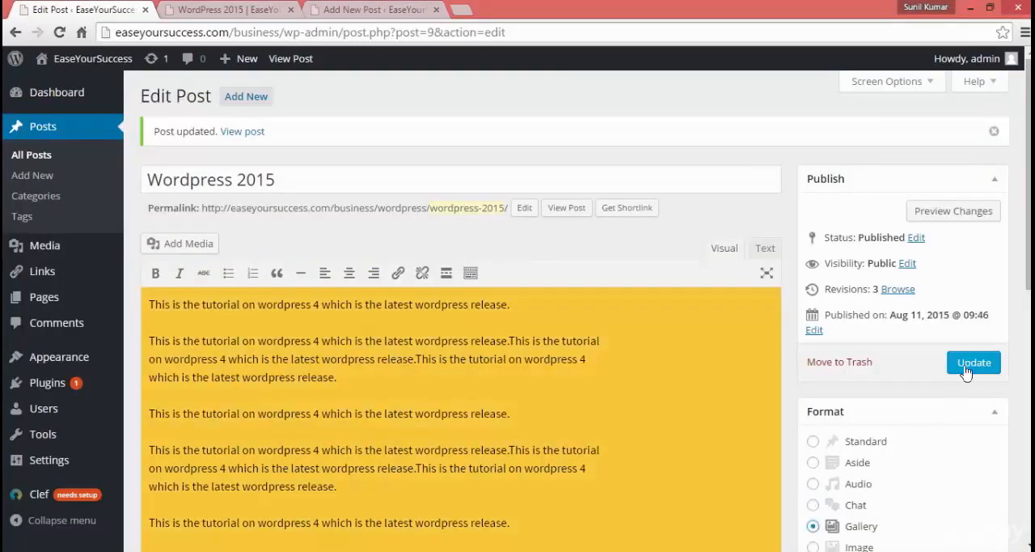
pyautogui.moveTo(984, 372)
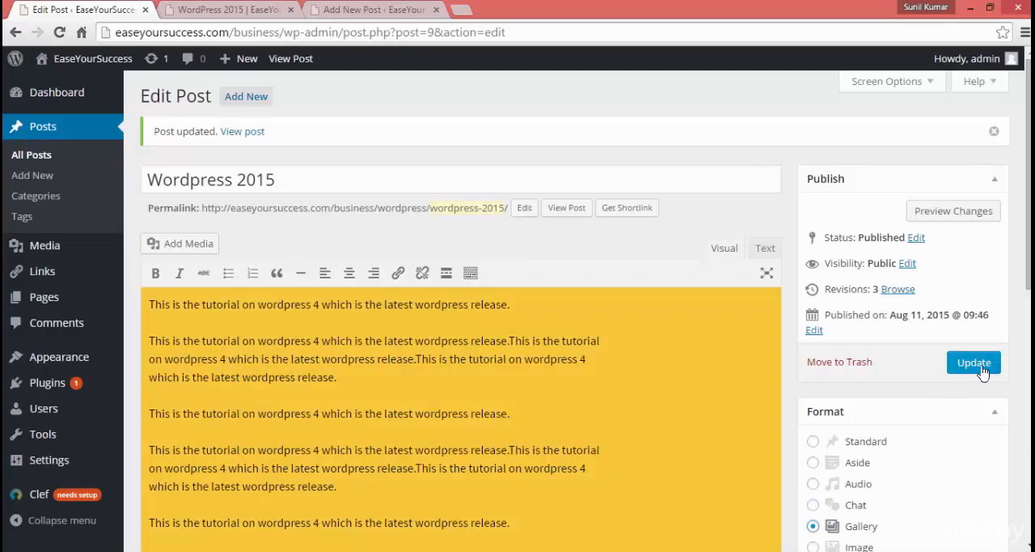
# Step: Update the post with the Gallery format and review its yellow gallery styling on the live page
pyautogui.click(974, 362)
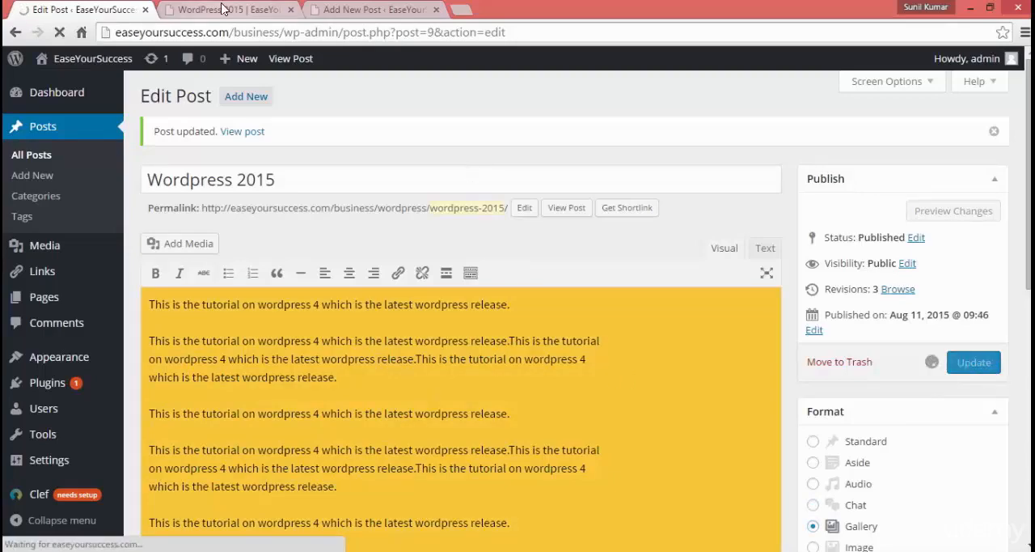
pyautogui.click(218, 10)
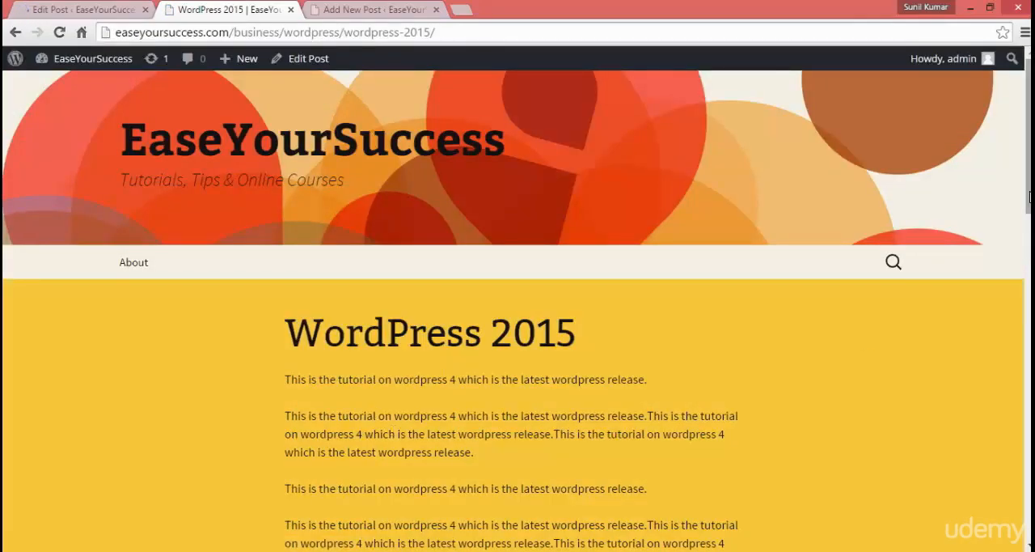
pyautogui.scroll(-3)
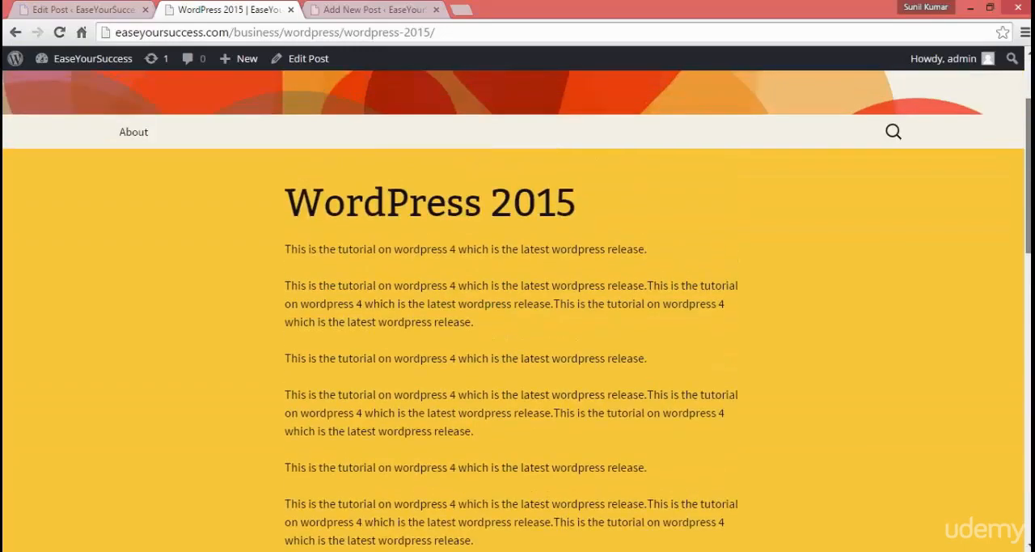
pyautogui.scroll(3)
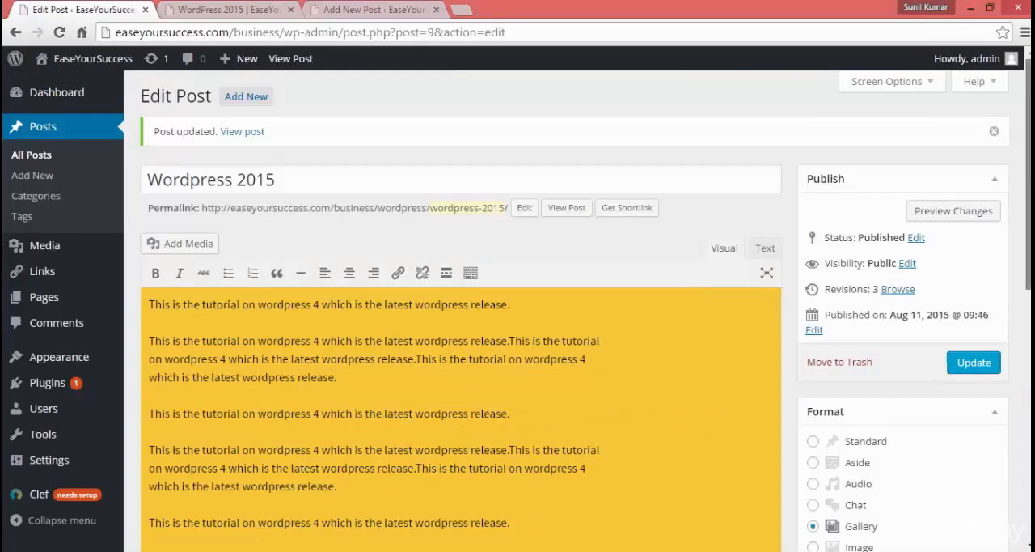
pyautogui.scroll(-3)
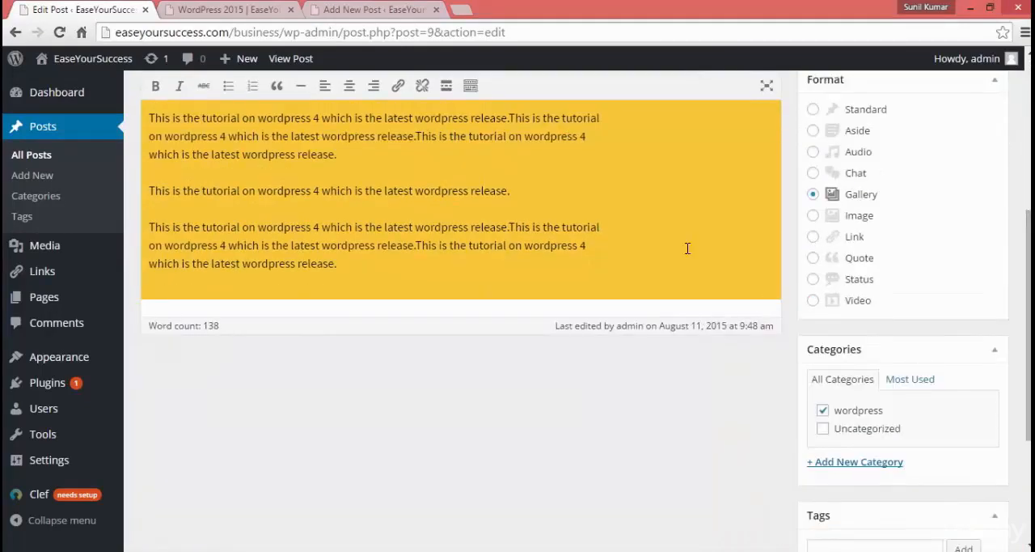
pyautogui.moveTo(919, 201)
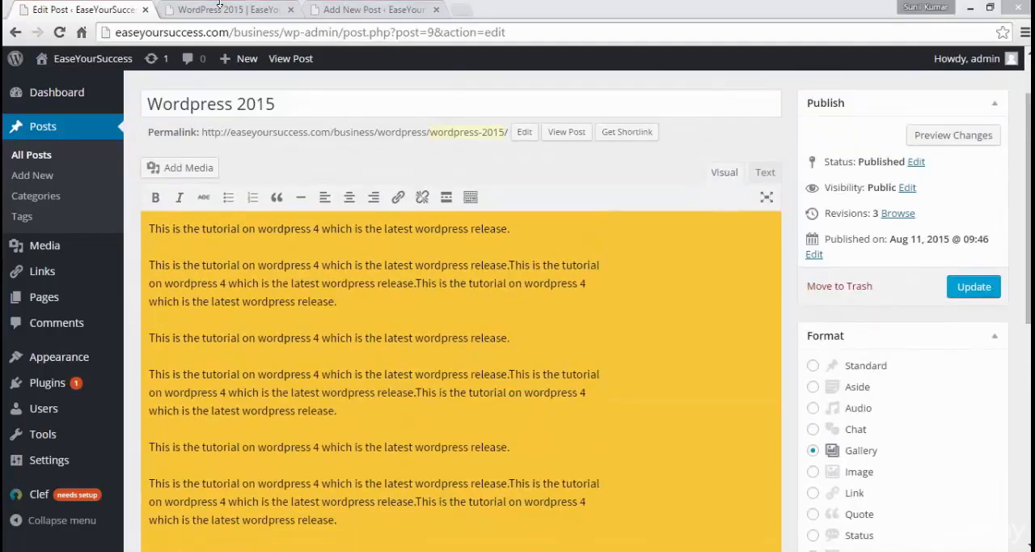
# Step: From the live post's footer, follow the wordpress category link to its archive listing Wordpress 2015
pyautogui.click(227, 10)
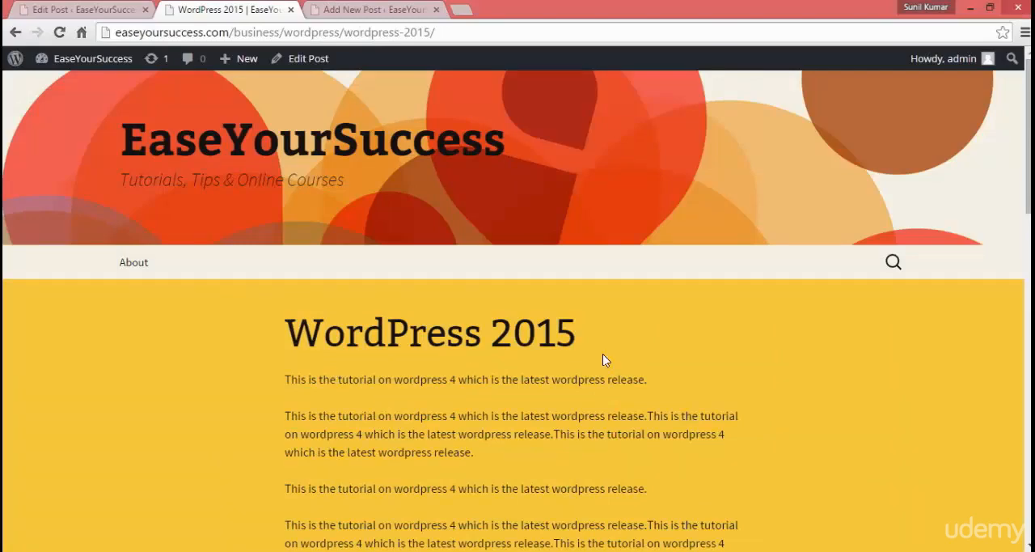
pyautogui.moveTo(1028, 207)
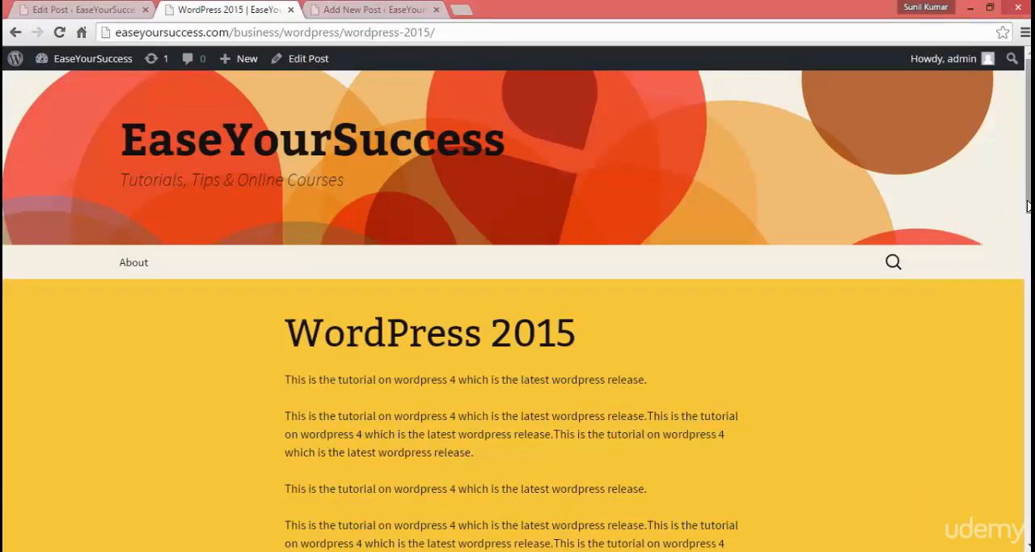
pyautogui.scroll(-3)
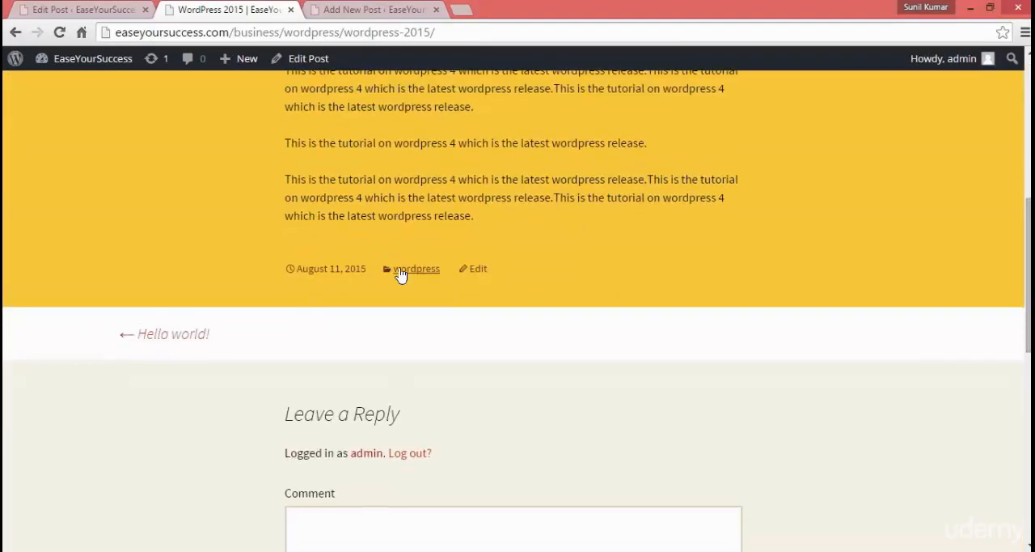
pyautogui.click(416, 268)
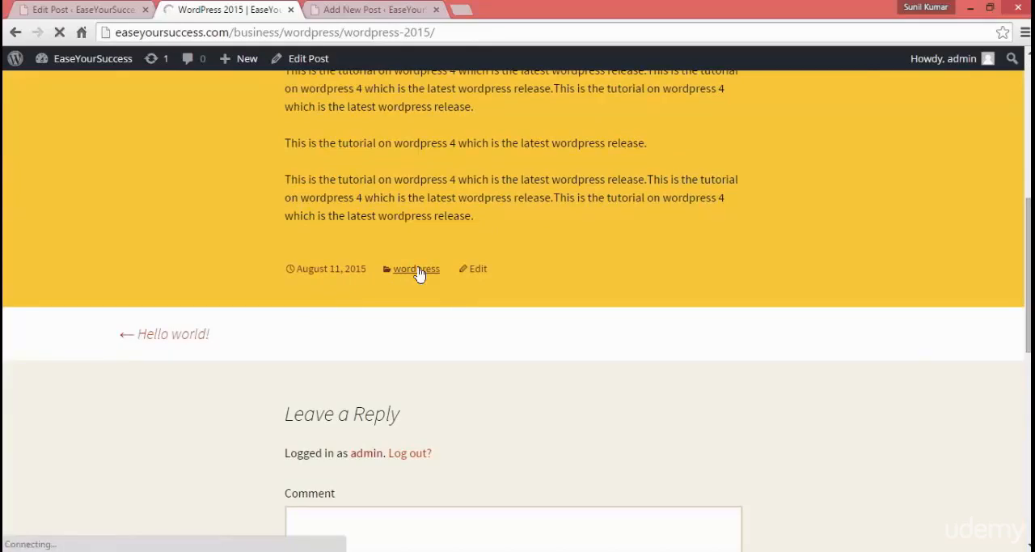
pyautogui.click(415, 268)
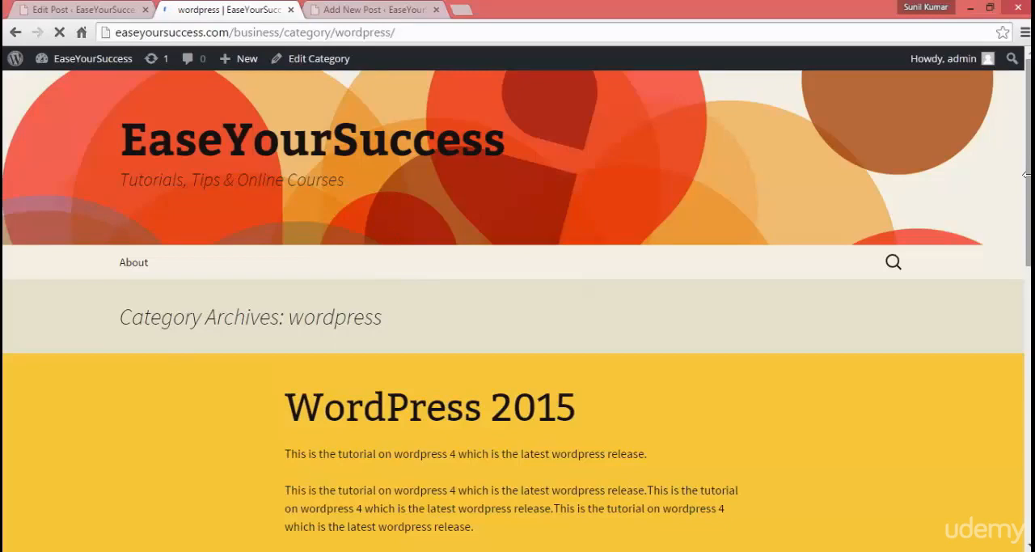
pyautogui.scroll(-3)
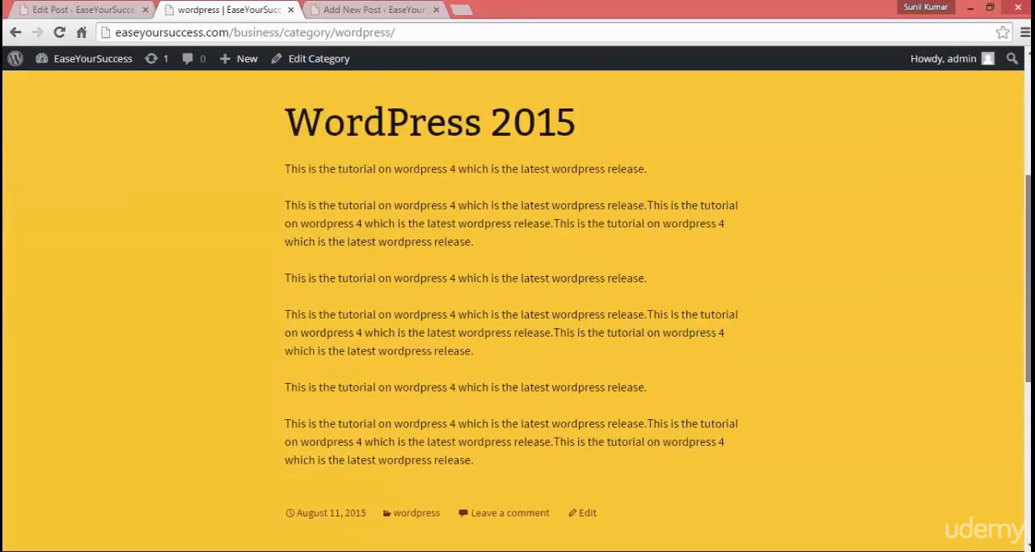
pyautogui.scroll(3)
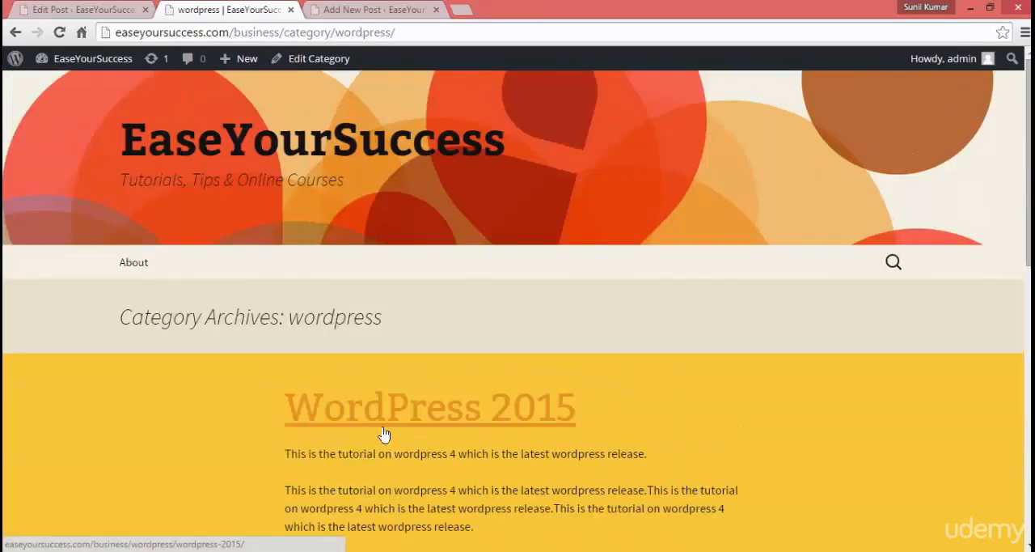